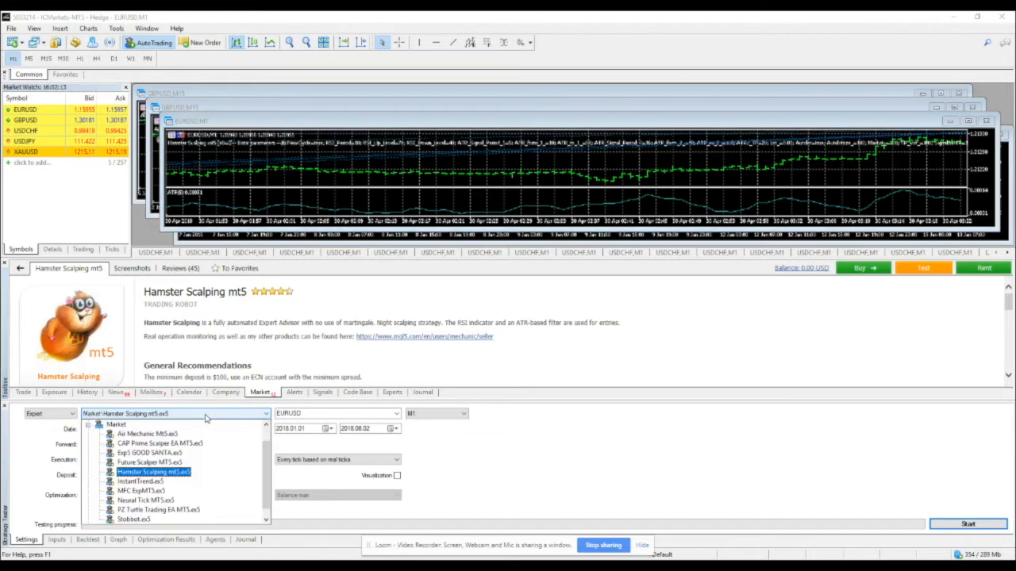
Select Market\Hamster Scalping mt5.ex5 as the expert and set the deposit to 500 USD
{"action": "left_click", "coordinate": [154, 472]}
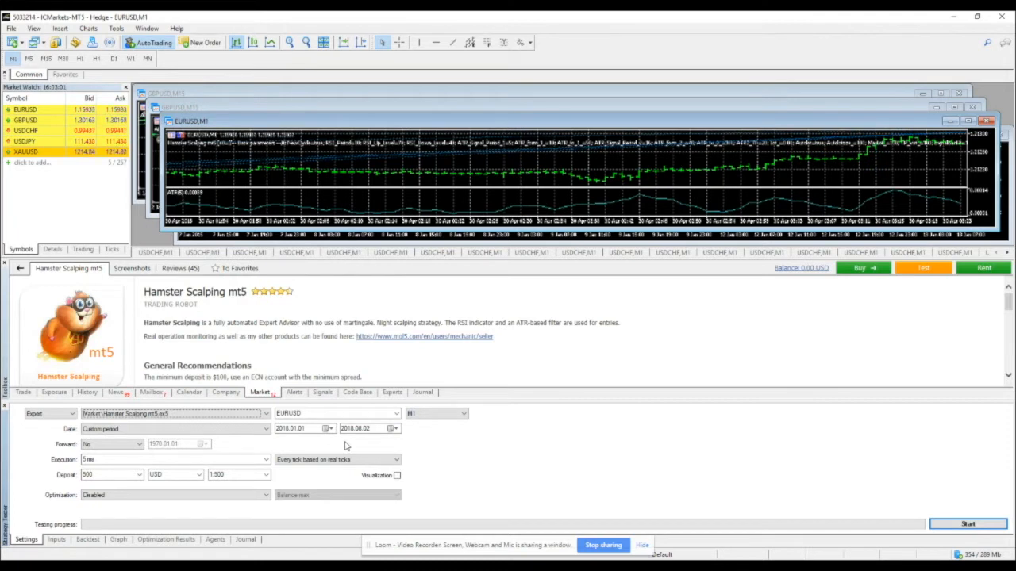
{"action": "mouse_move", "coordinate": [253, 441]}
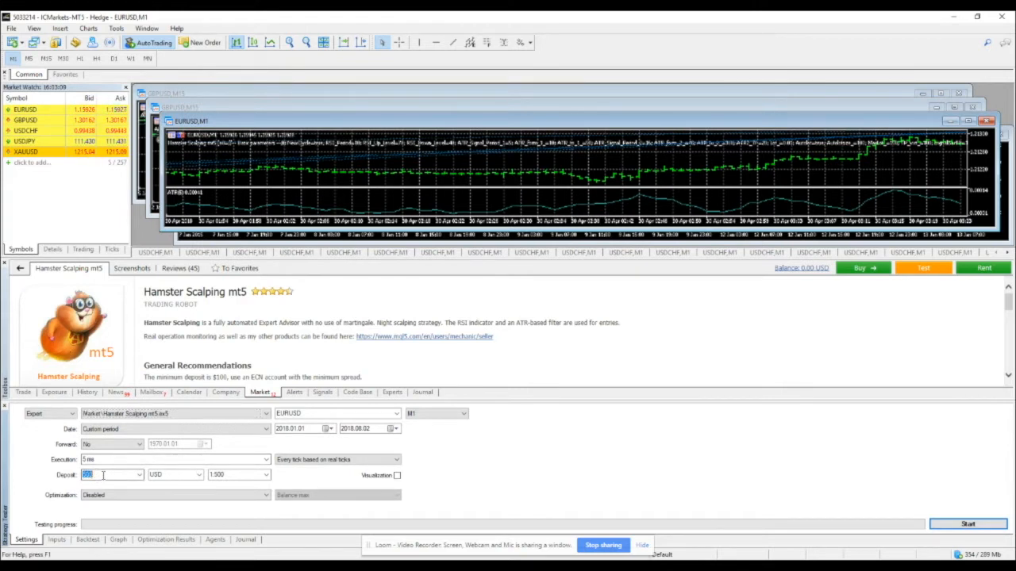
{"action": "type", "text": "500"}
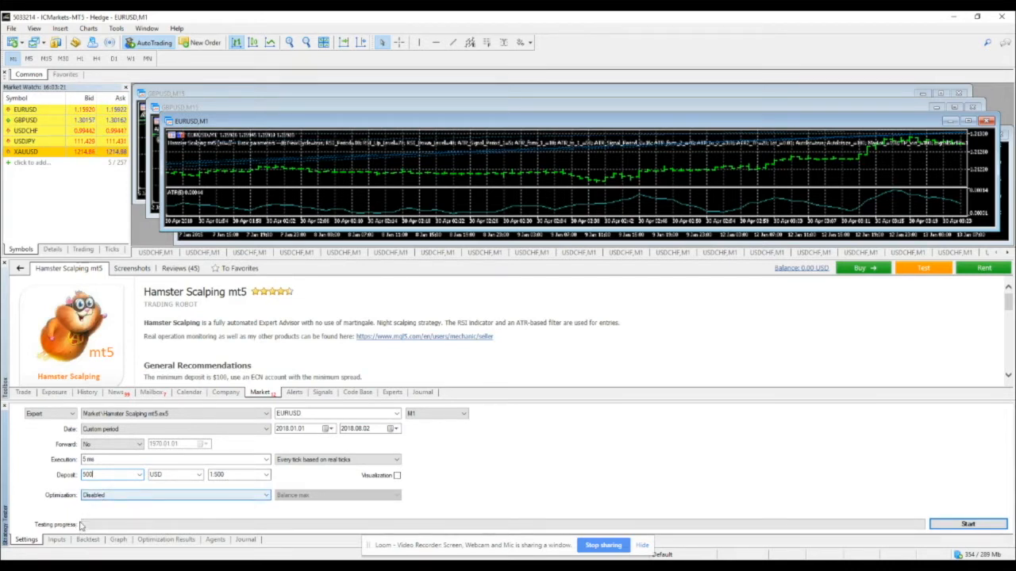
Show the expert's inputs and untick the indicator parameters so none are optimized
{"action": "left_click", "coordinate": [55, 539]}
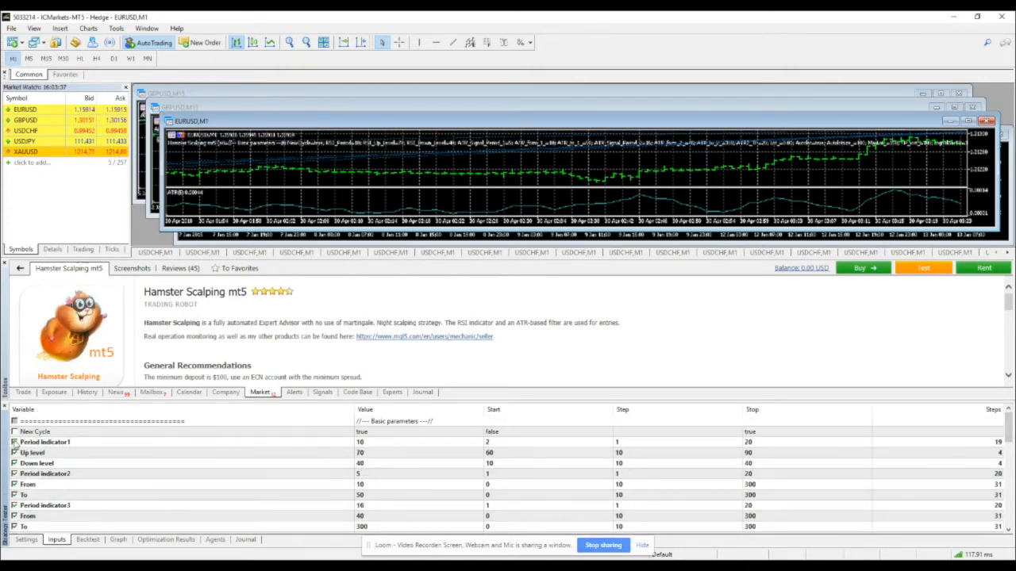
{"action": "left_click", "coordinate": [44, 474]}
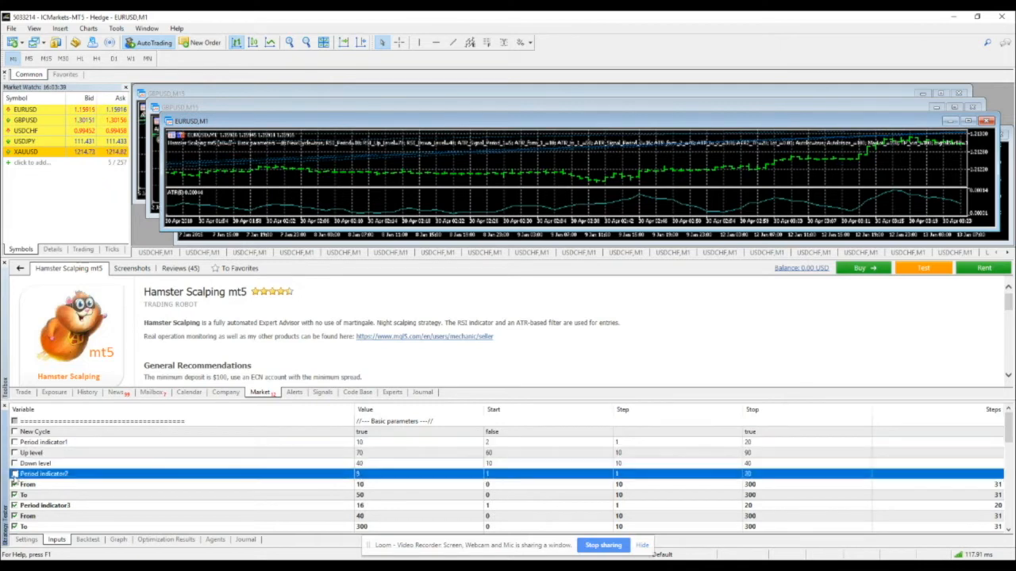
{"action": "left_click", "coordinate": [44, 505]}
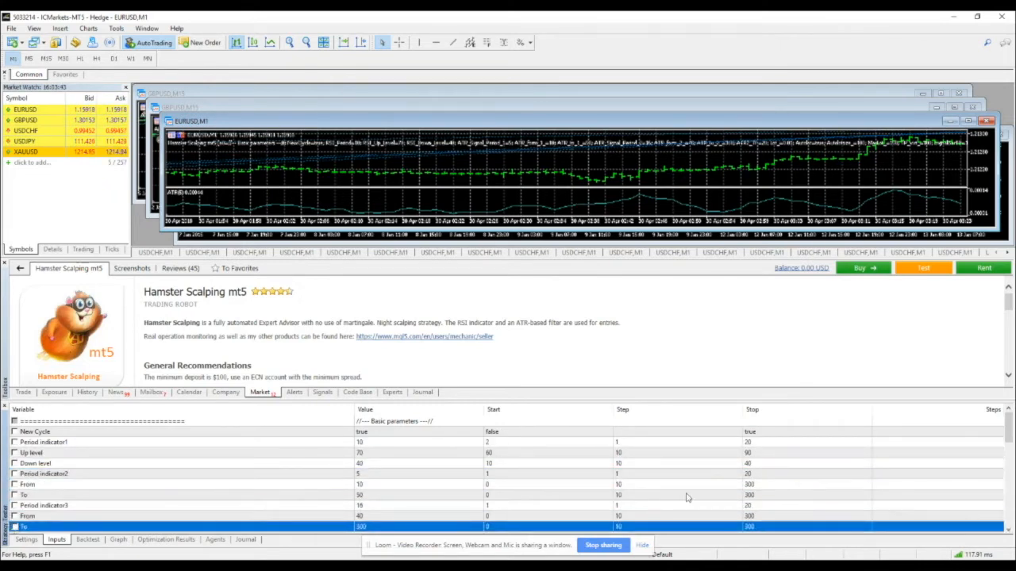
{"action": "scroll", "scroll_direction": "down", "scroll_amount": 3}
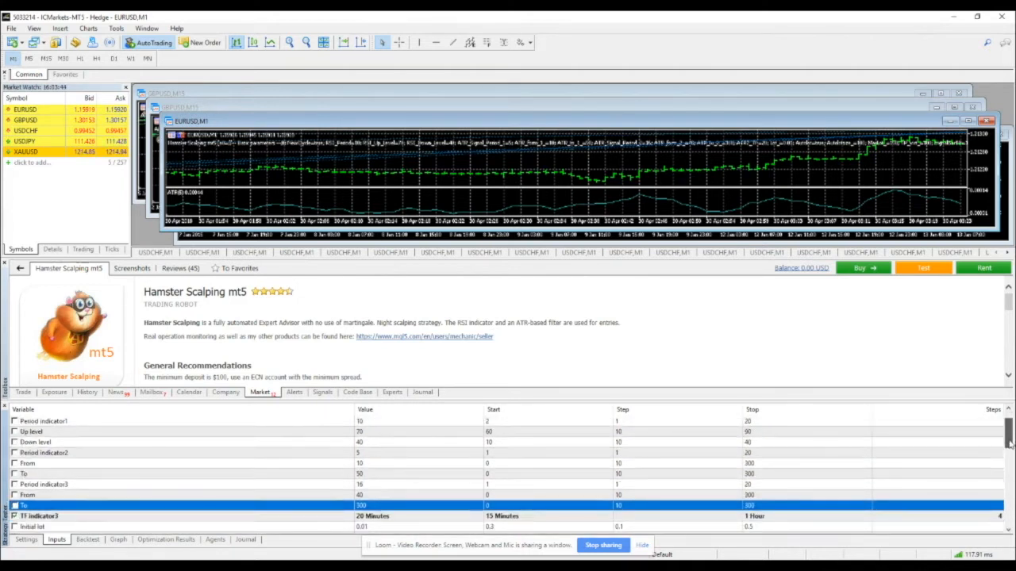
{"action": "scroll", "scroll_direction": "down", "scroll_amount": 3}
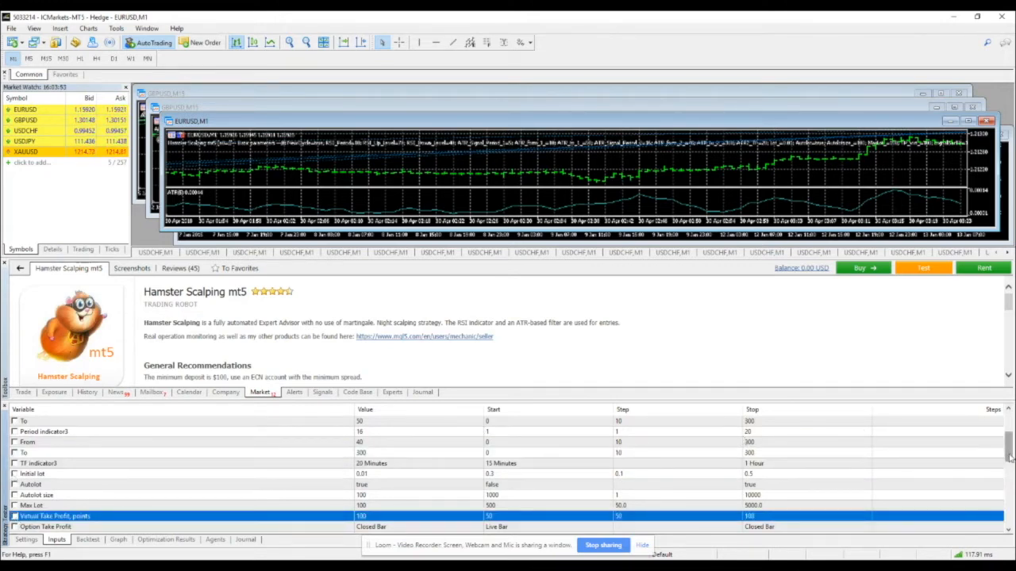
{"action": "scroll", "scroll_direction": "down", "scroll_amount": 3}
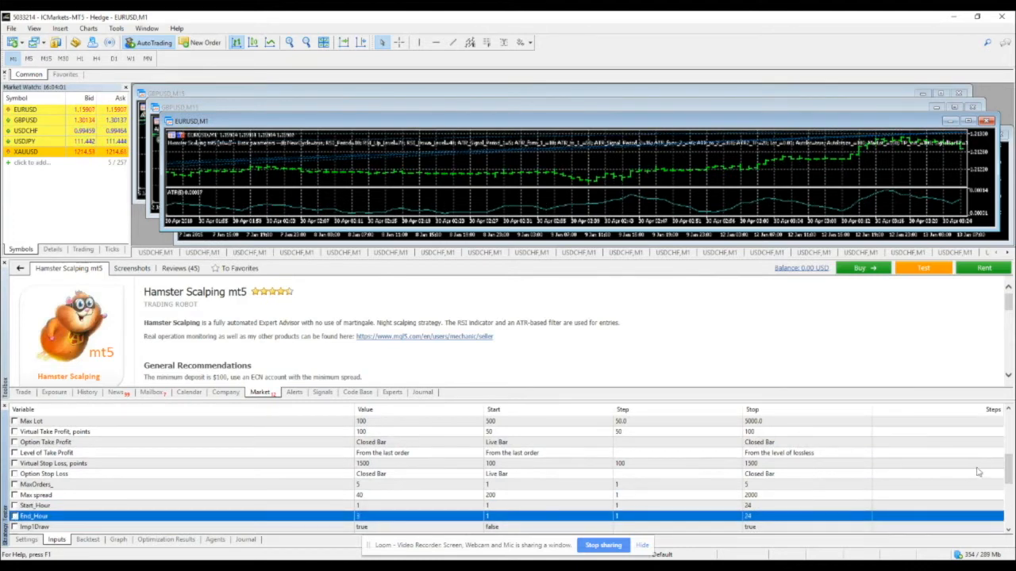
{"action": "scroll", "scroll_direction": "down", "scroll_amount": 3}
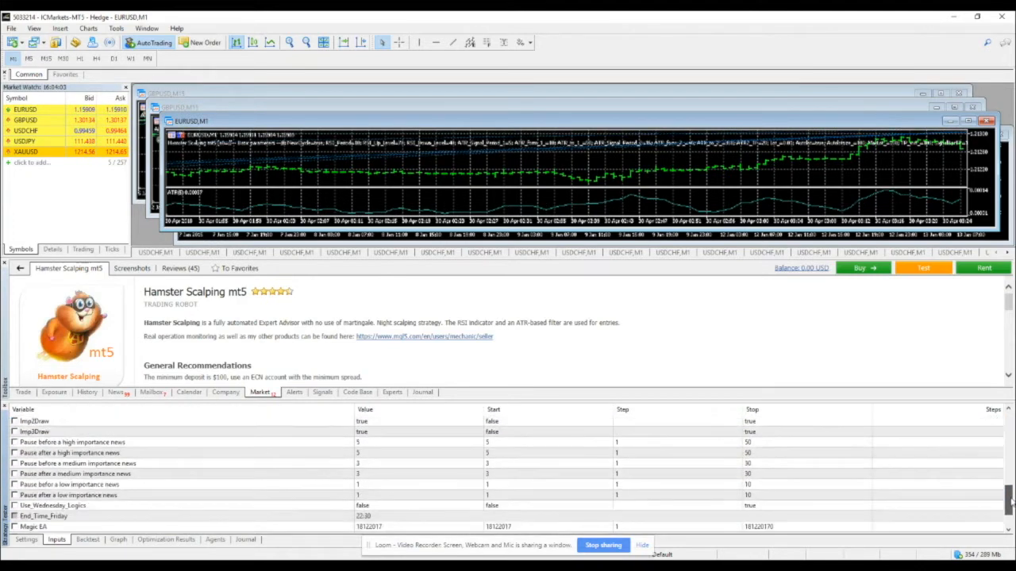
{"action": "scroll", "scroll_direction": "down", "scroll_amount": 3}
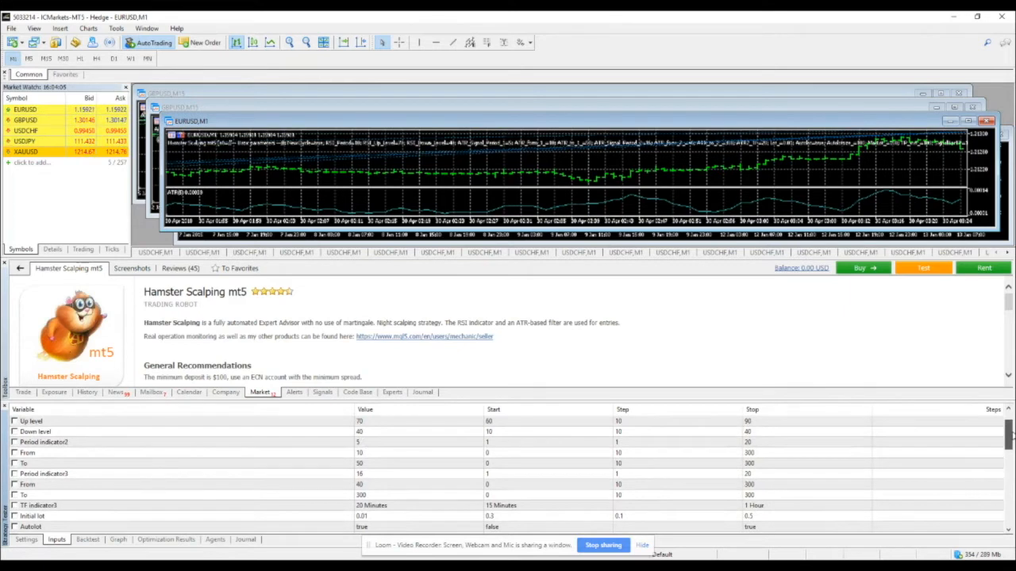
{"action": "scroll", "scroll_direction": "up", "scroll_amount": 3}
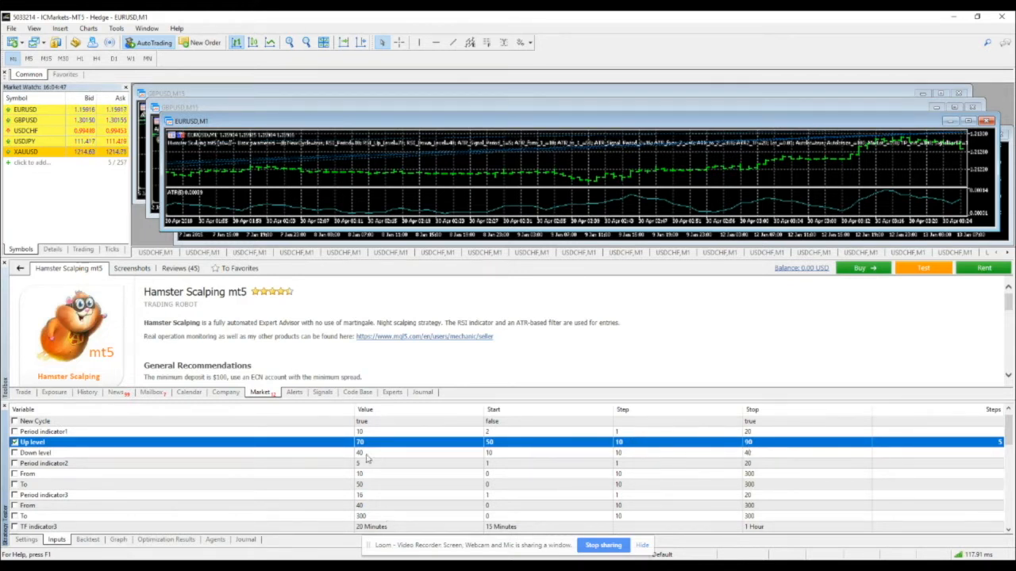
{"action": "mouse_move", "coordinate": [230, 459]}
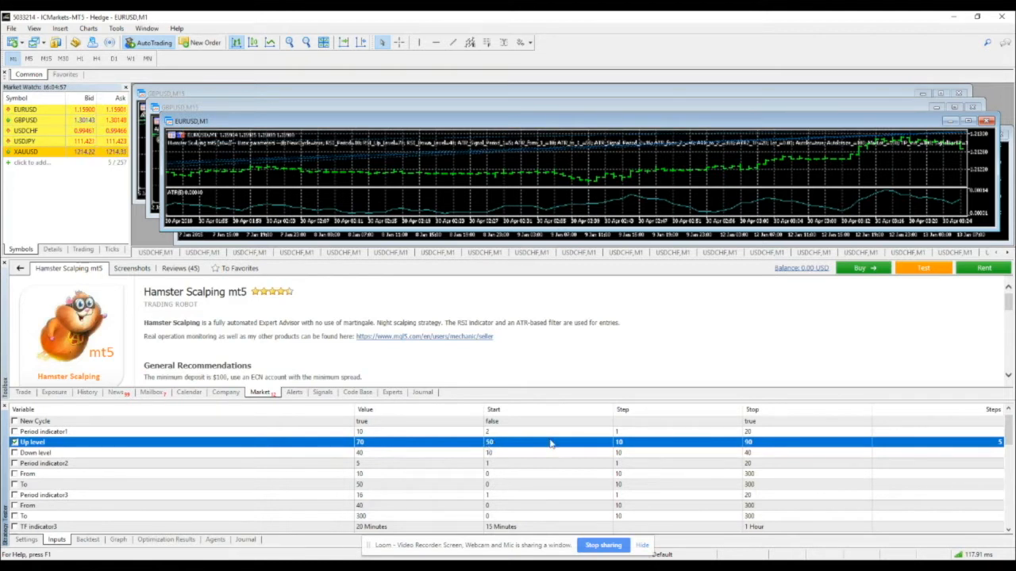
{"action": "mouse_move", "coordinate": [590, 451]}
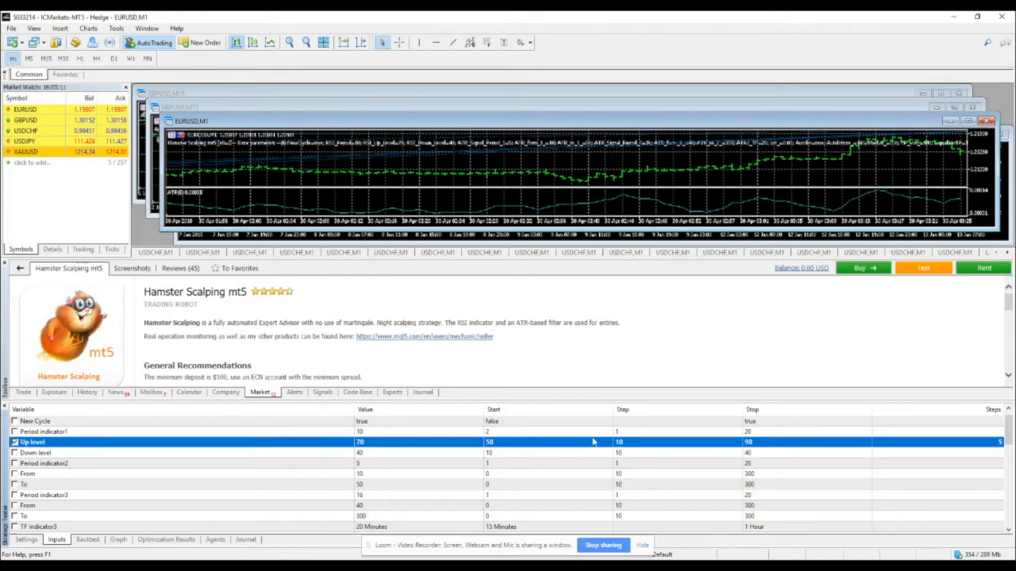
{"action": "mouse_move", "coordinate": [615, 454]}
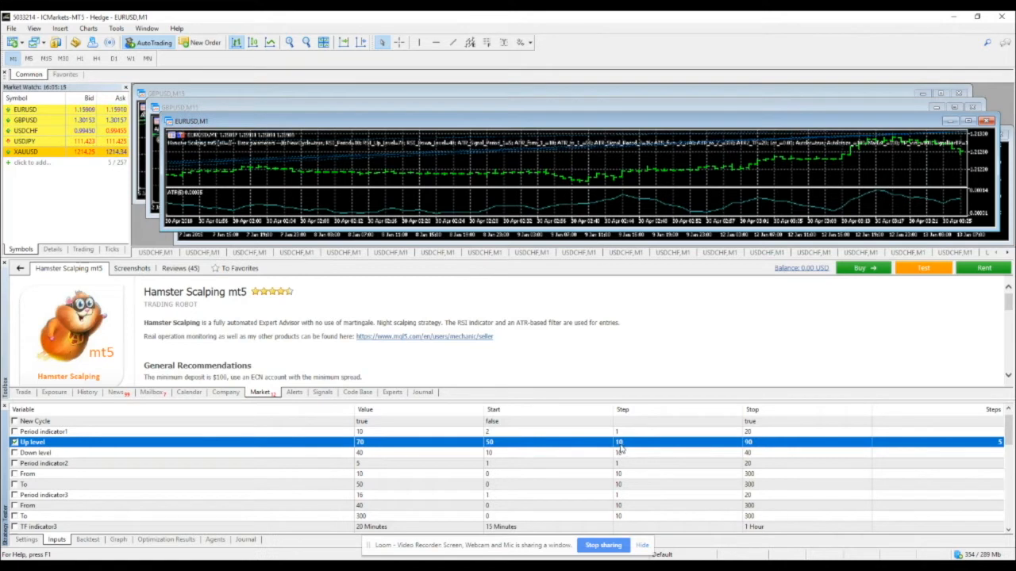
{"action": "mouse_move", "coordinate": [787, 442]}
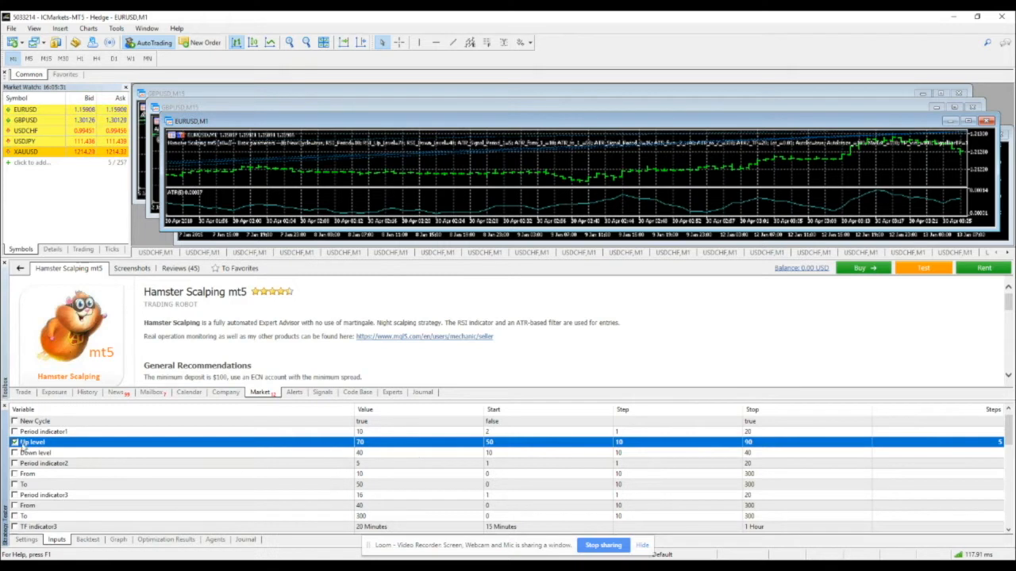
Mark Down level for optimization from 10 to 40 in steps of 10
{"action": "left_click", "coordinate": [33, 452]}
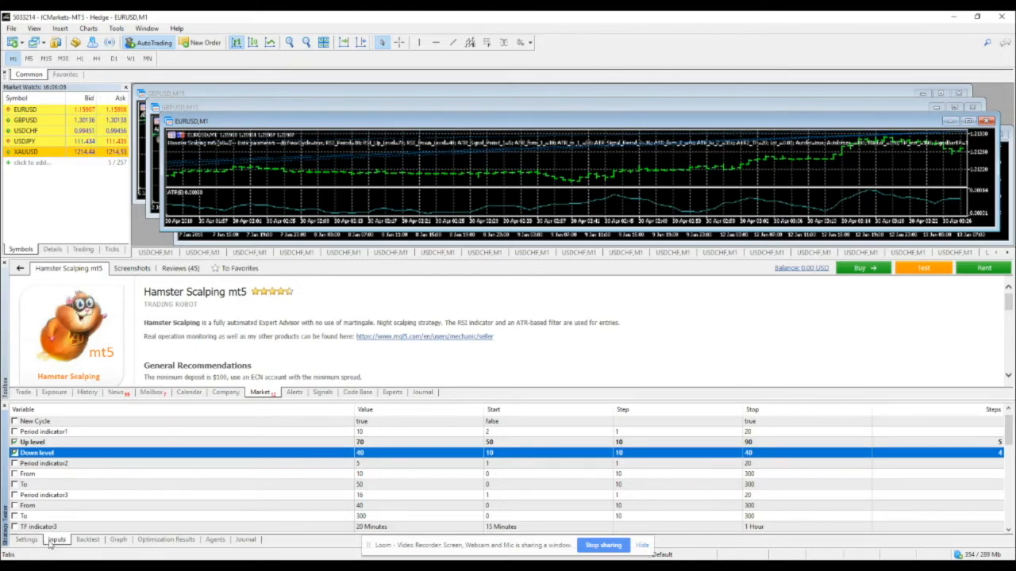
Return to the tester settings and choose 'Open prices only' as the modelling mode
{"action": "left_click", "coordinate": [26, 540]}
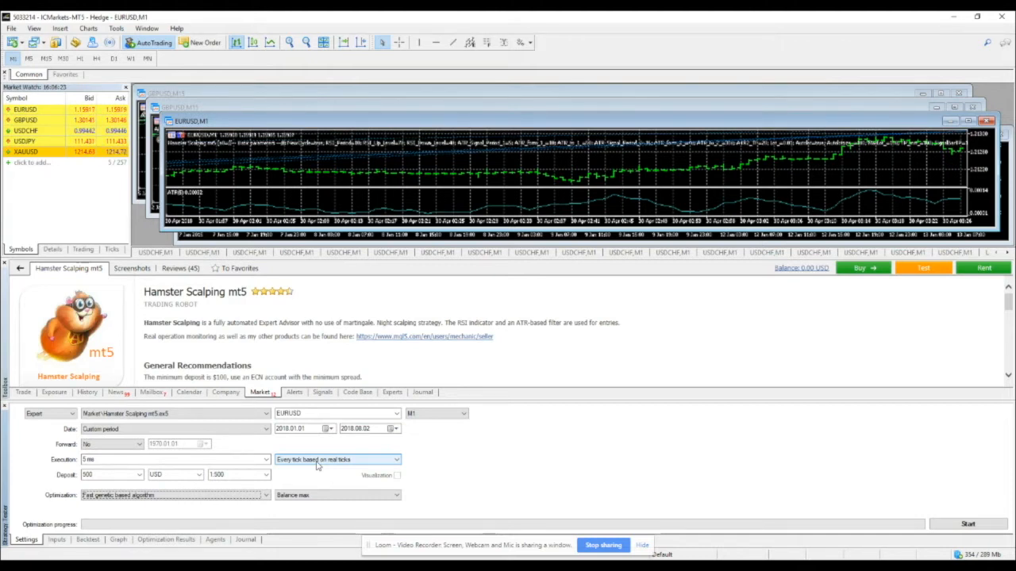
{"action": "left_click", "coordinate": [394, 460]}
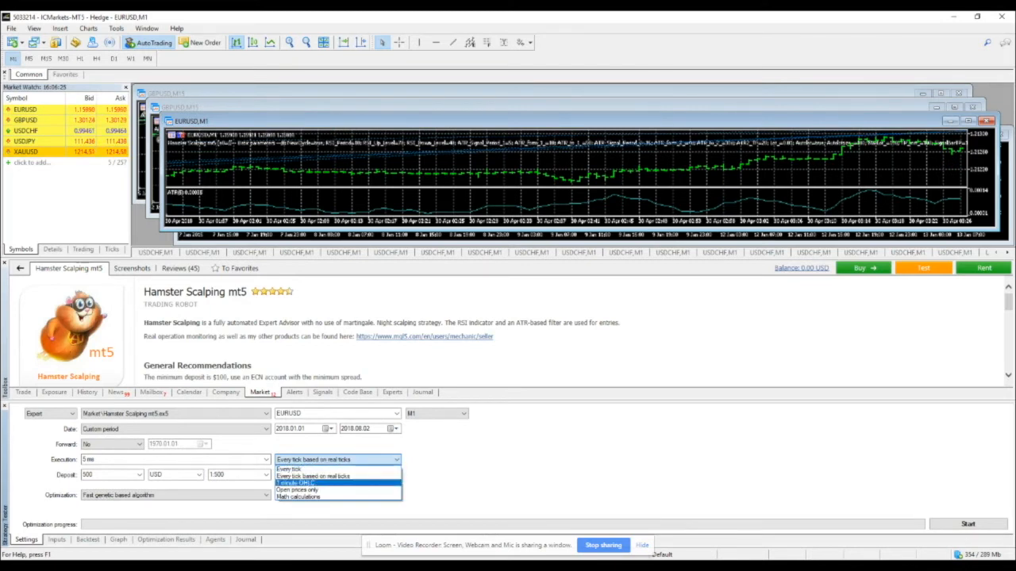
{"action": "left_click", "coordinate": [297, 490]}
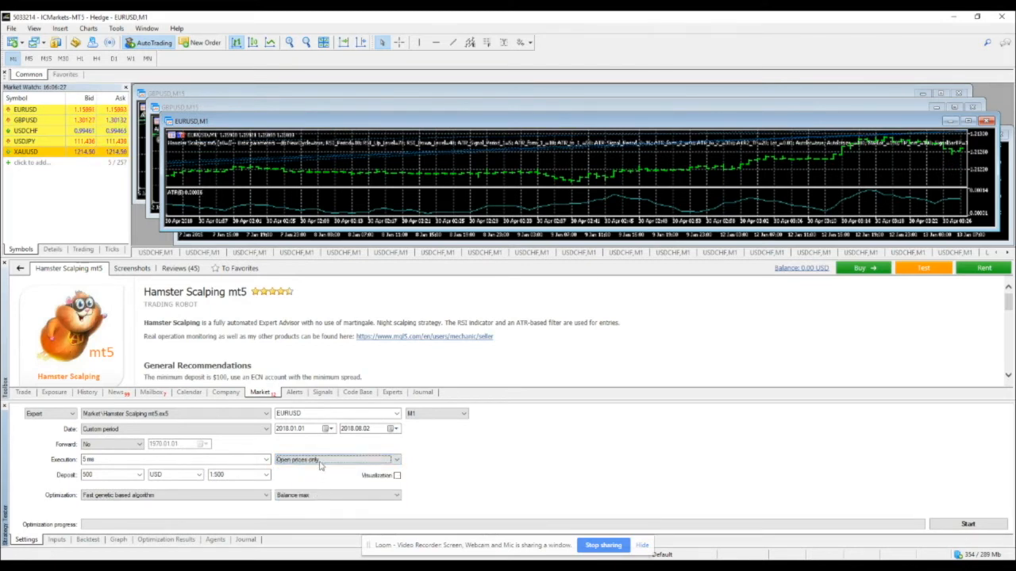
{"action": "left_click", "coordinate": [337, 460]}
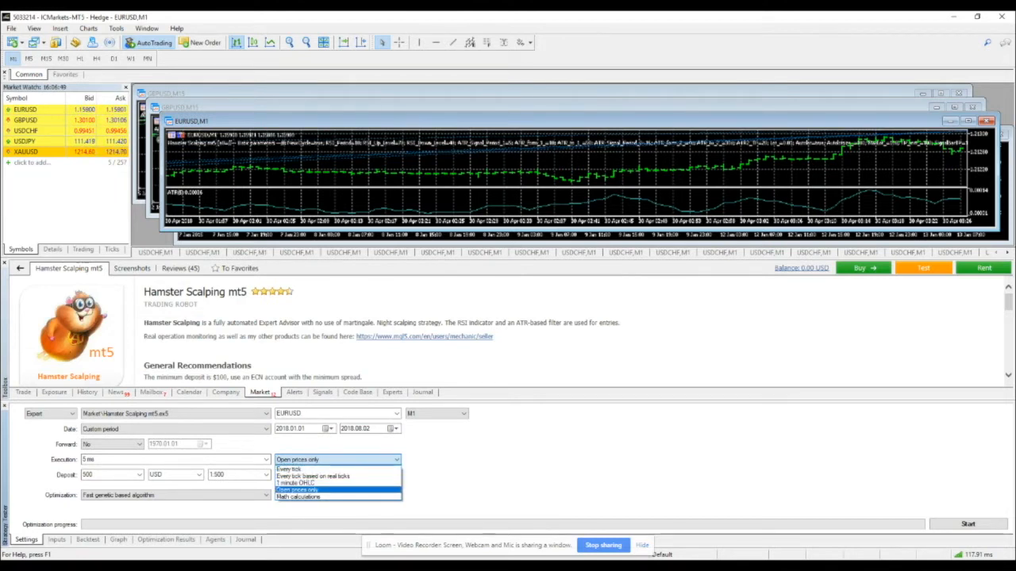
{"action": "left_click", "coordinate": [297, 490]}
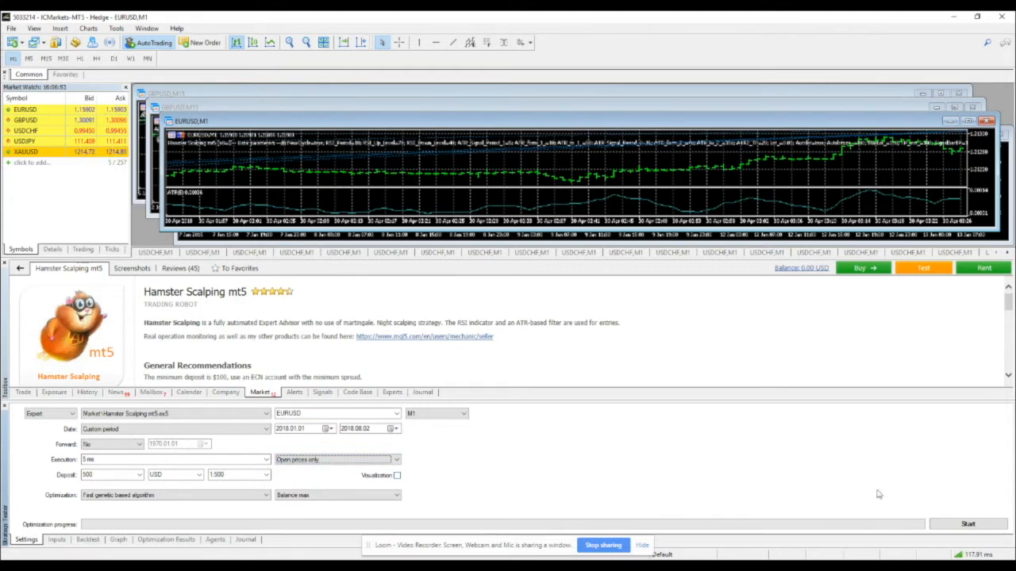
Start the genetic optimization run from the Strategy Tester
{"action": "left_click", "coordinate": [967, 524]}
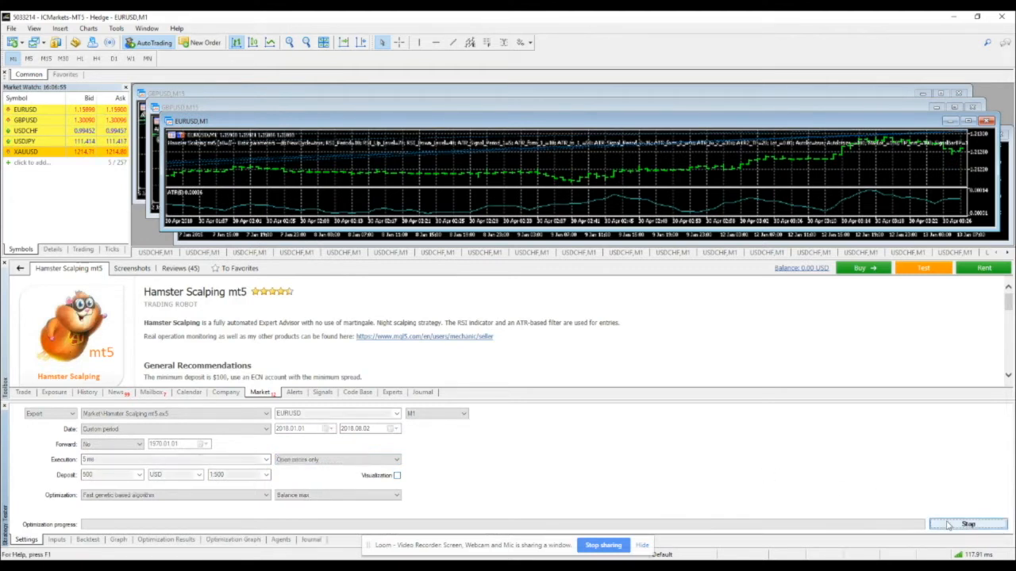
{"action": "left_click", "coordinate": [967, 524]}
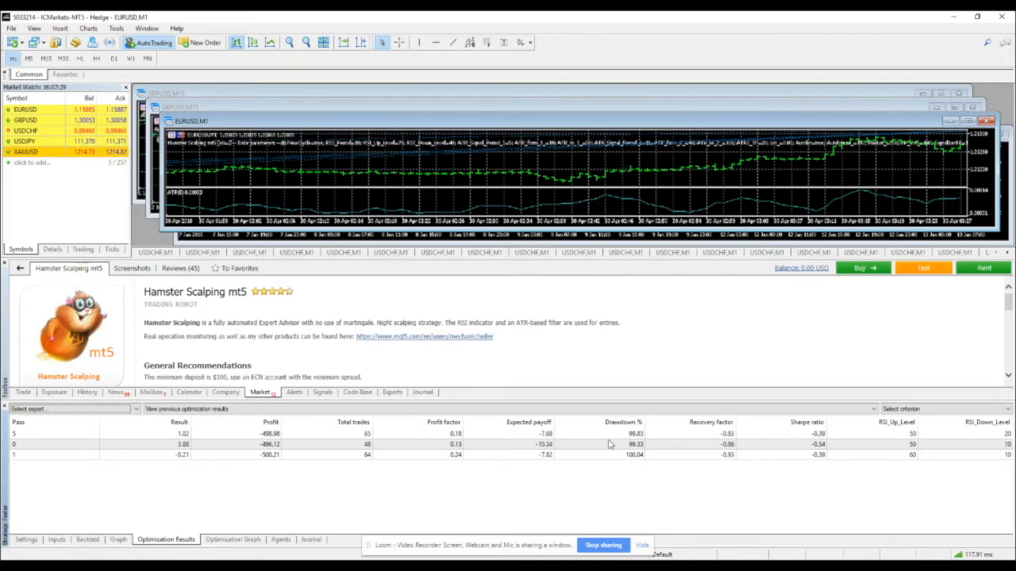
{"action": "mouse_move", "coordinate": [576, 478]}
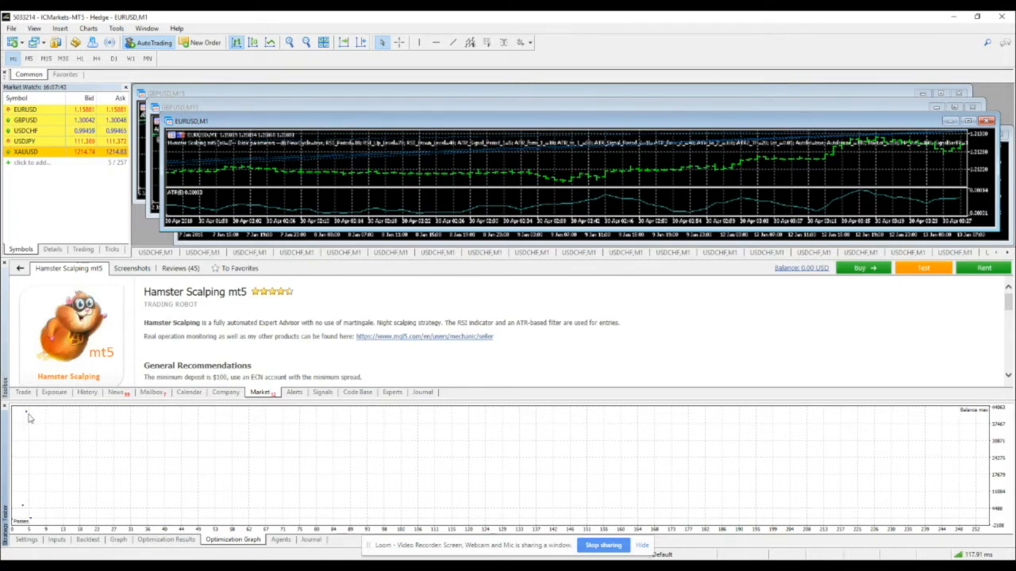
{"action": "mouse_move", "coordinate": [576, 445]}
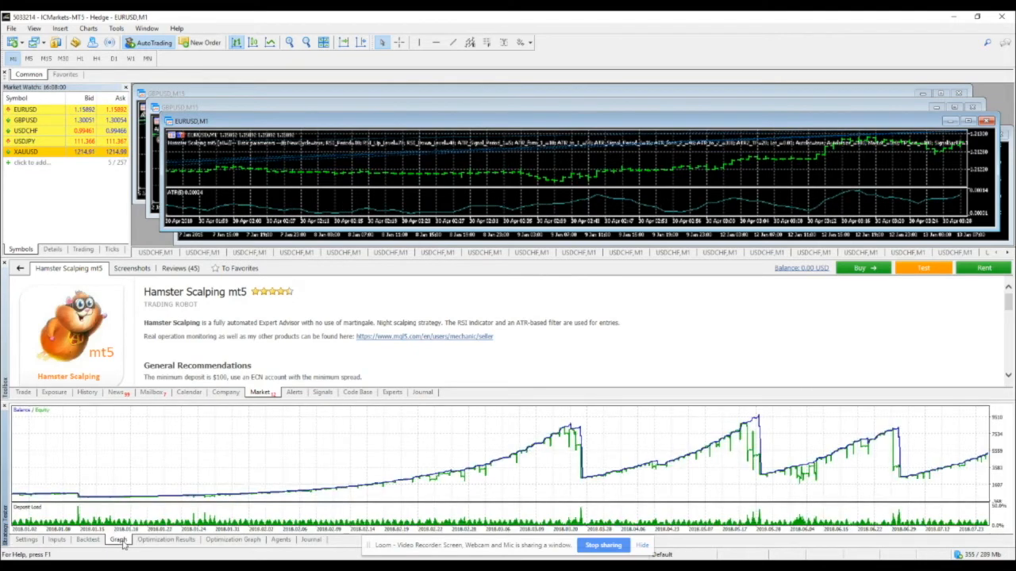
Review the Optimization Results table and the Optimization Graph of passes found so far
{"action": "left_click", "coordinate": [87, 539]}
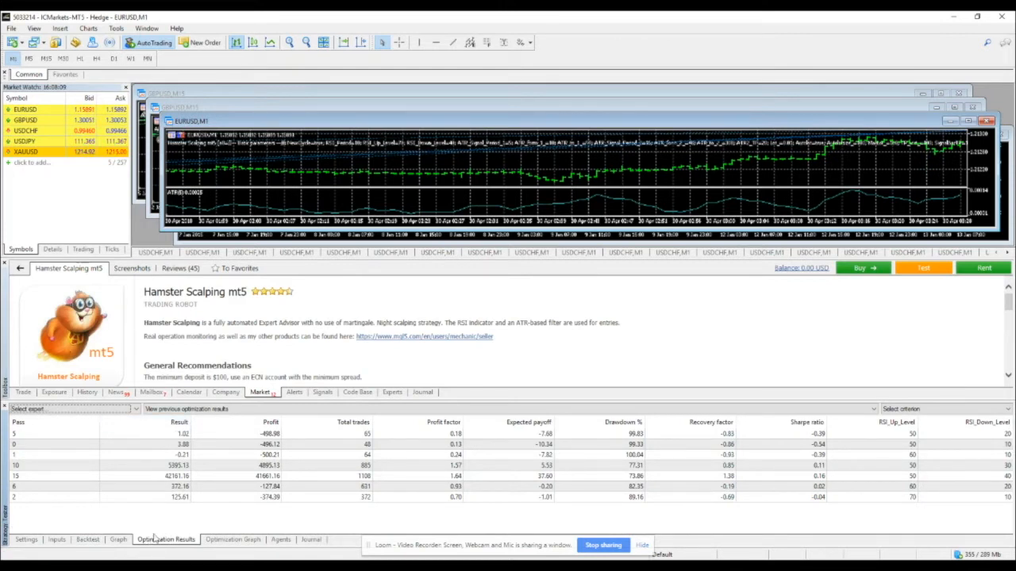
{"action": "left_click", "coordinate": [233, 540]}
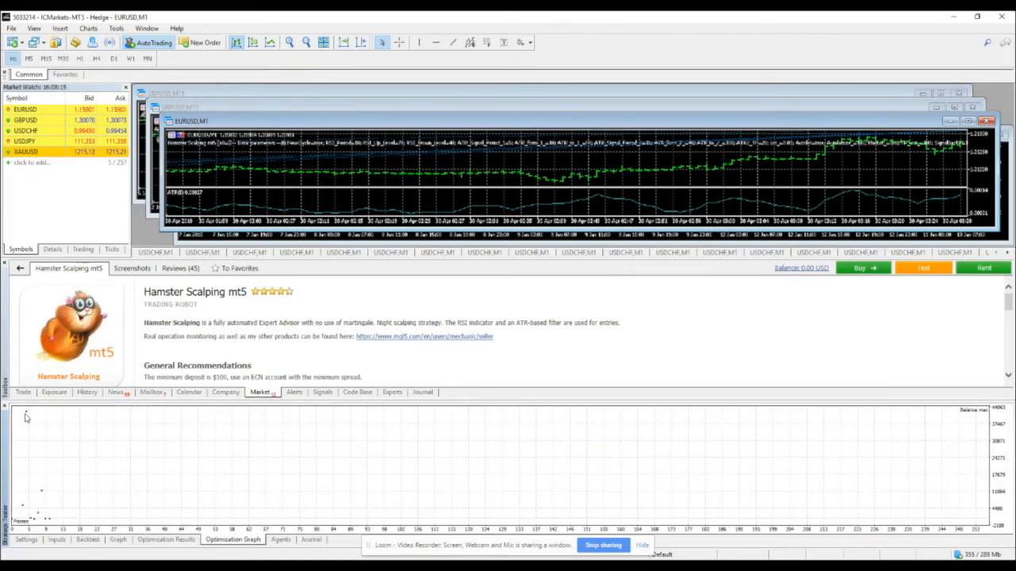
{"action": "left_click", "coordinate": [166, 540]}
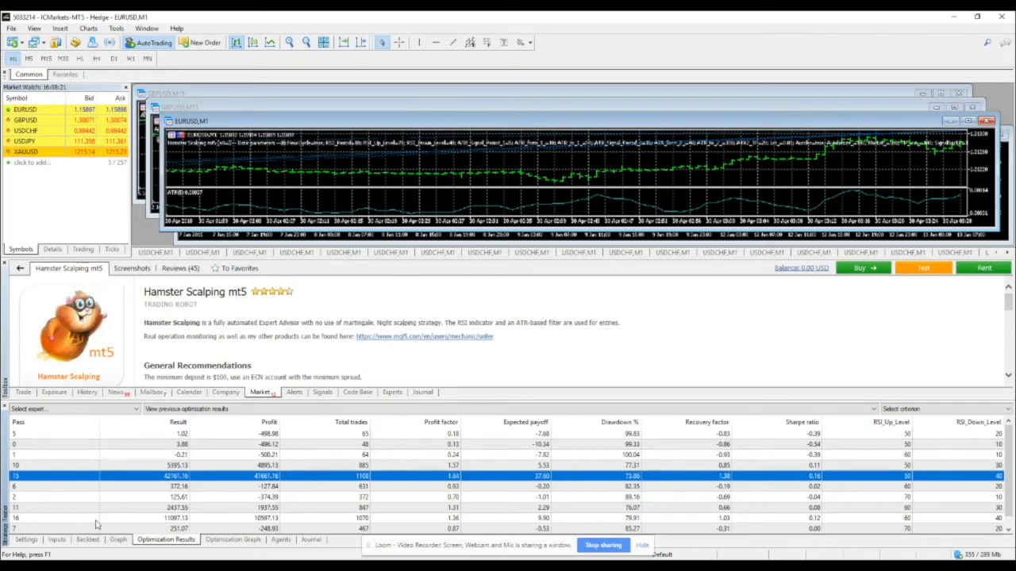
Sort the passes by the Result column, highest first
{"action": "left_click", "coordinate": [26, 539]}
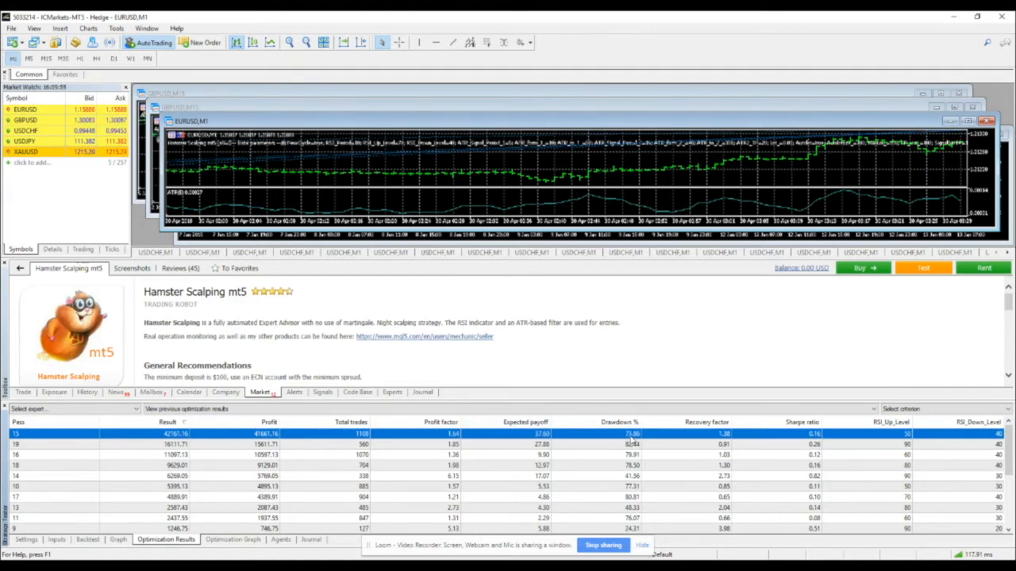
{"action": "left_click", "coordinate": [609, 421]}
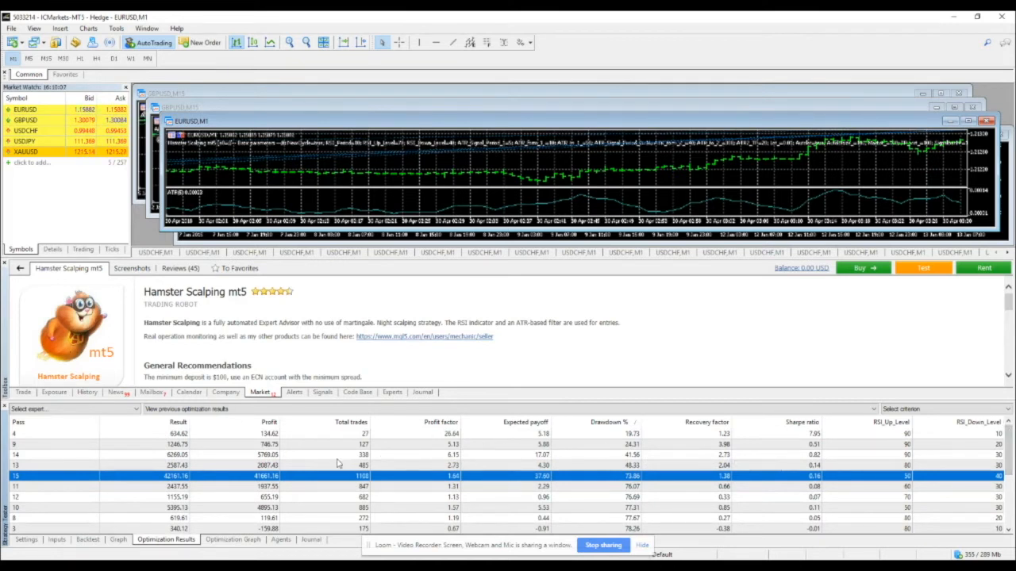
{"action": "left_click", "coordinate": [310, 455]}
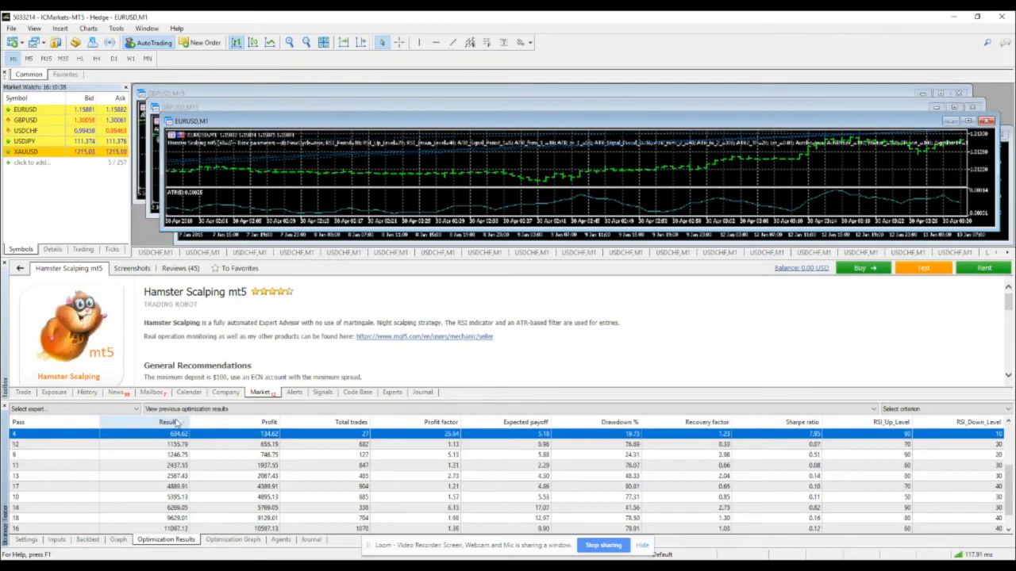
{"action": "left_click", "coordinate": [167, 421]}
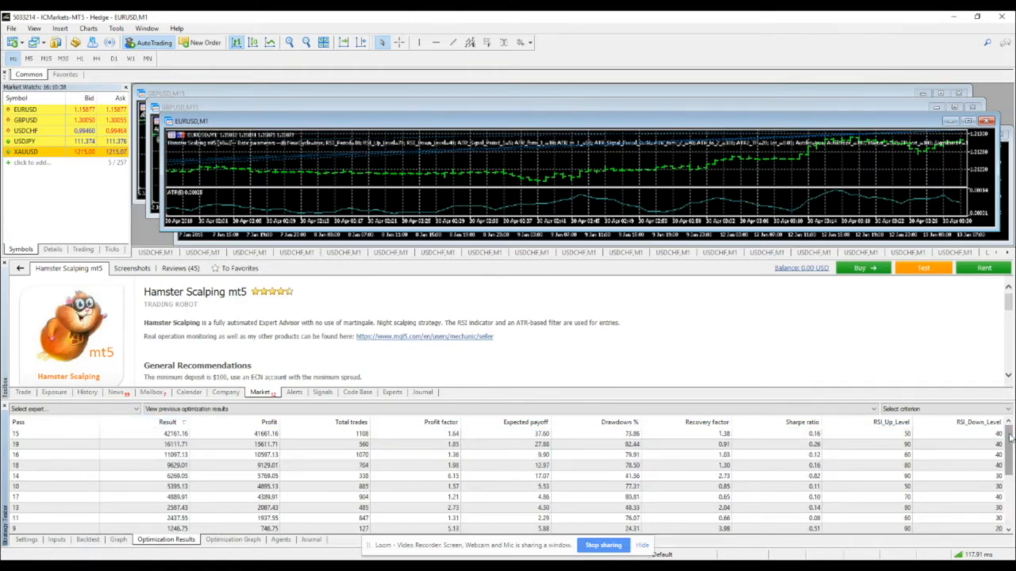
{"action": "left_click", "coordinate": [166, 434]}
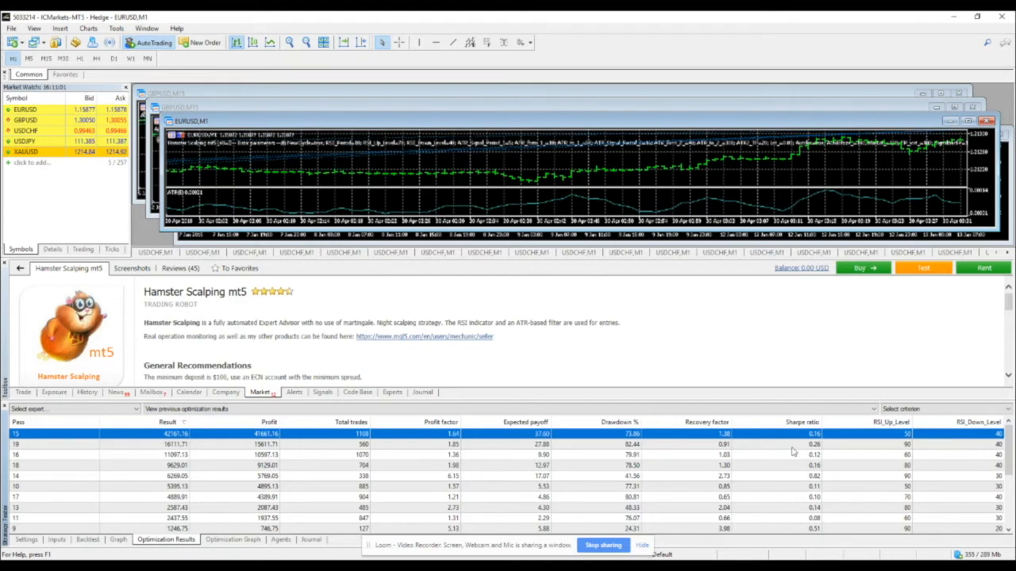
Run pass 15 as a single test from its context menu and view its balance graph
{"action": "right_click", "coordinate": [500, 440]}
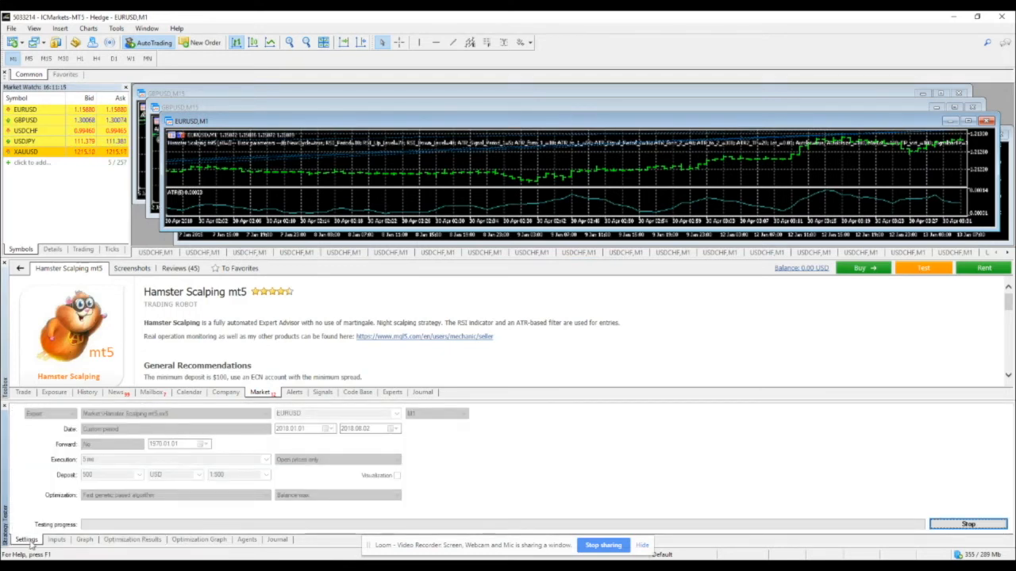
{"action": "left_click", "coordinate": [83, 540]}
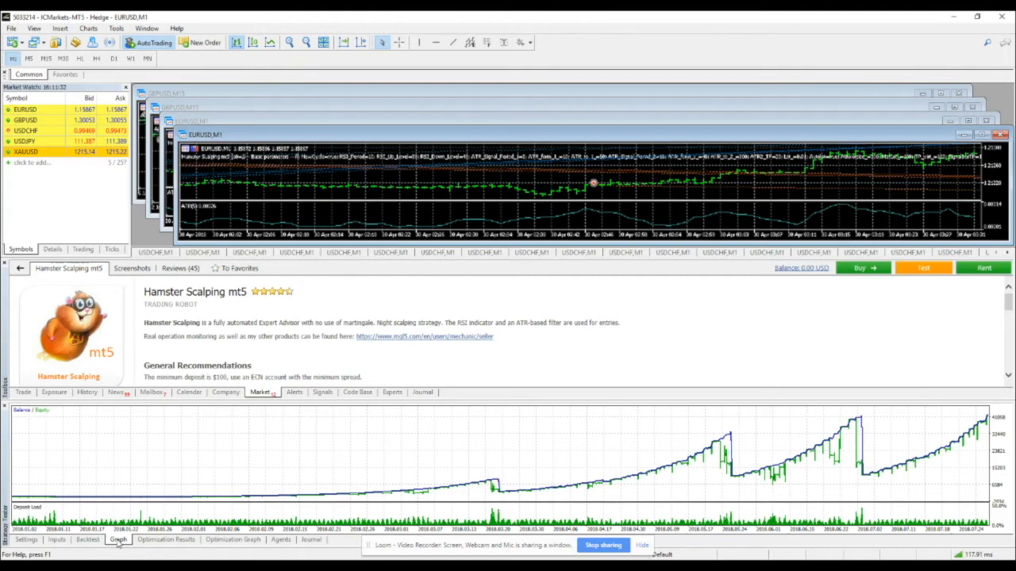
Switch modelling to every tick based on real ticks, start the single backtest and view its graph
{"action": "left_click", "coordinate": [26, 540]}
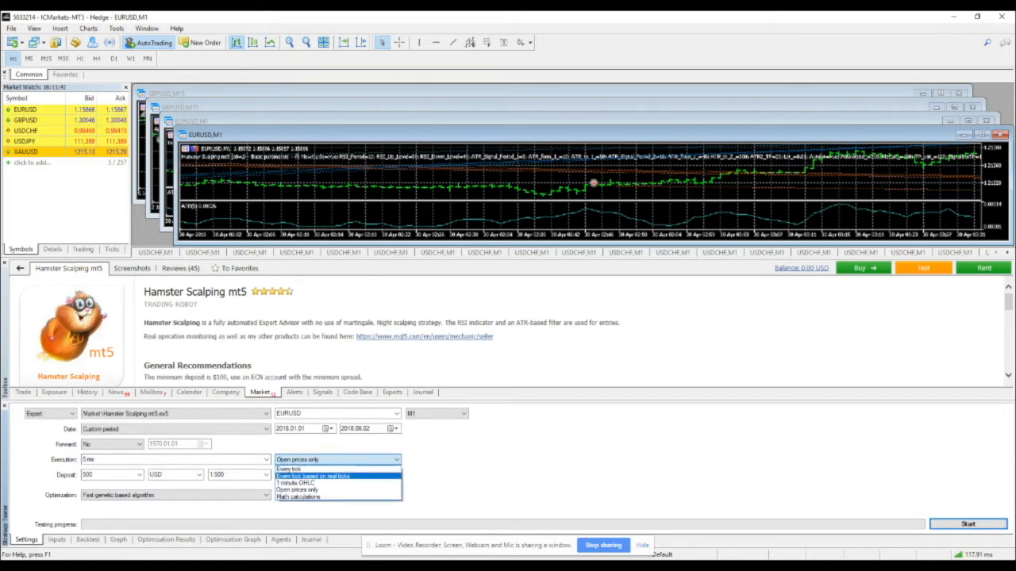
{"action": "left_click", "coordinate": [337, 476]}
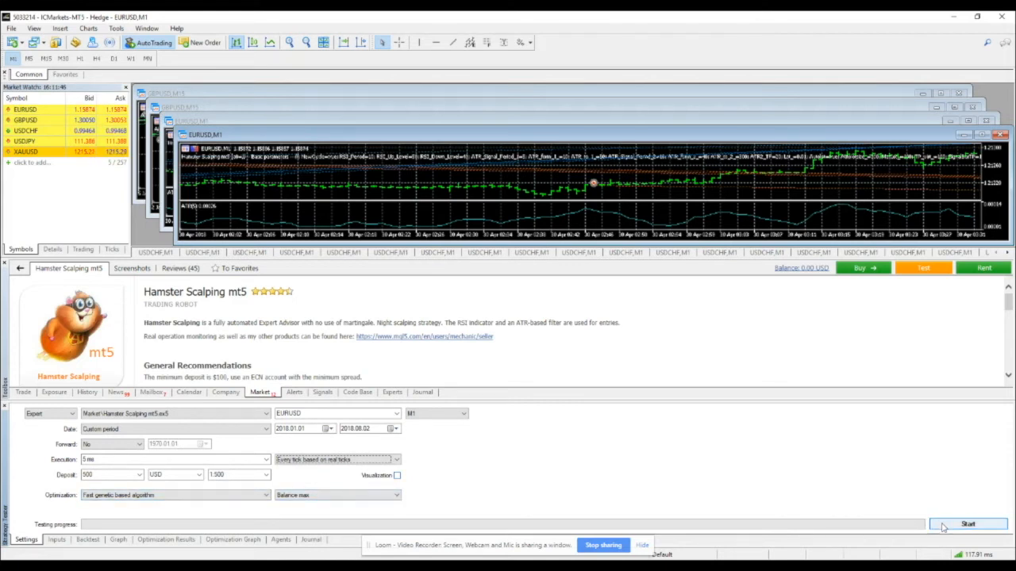
{"action": "left_click", "coordinate": [967, 524]}
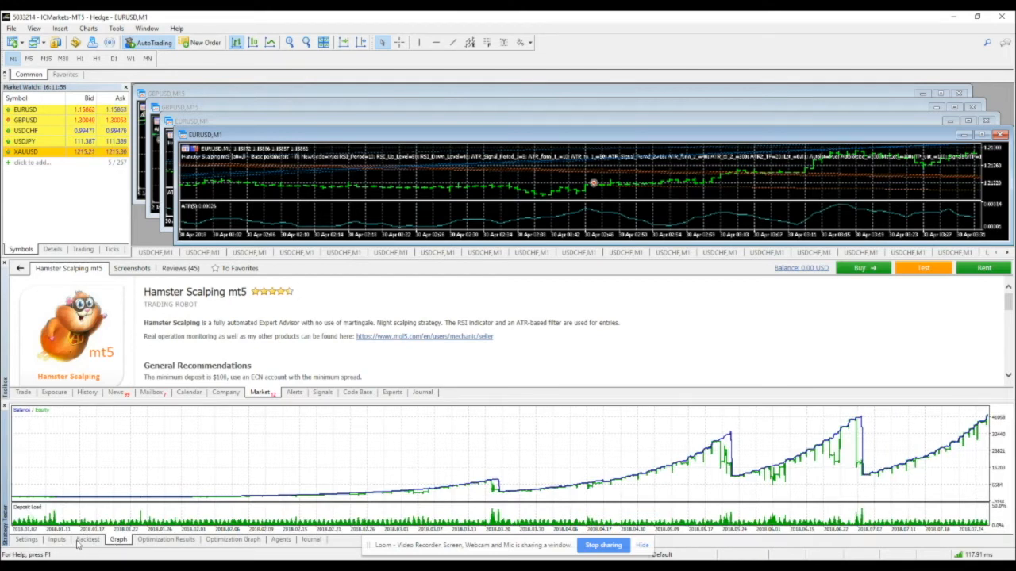
{"action": "left_click", "coordinate": [87, 539]}
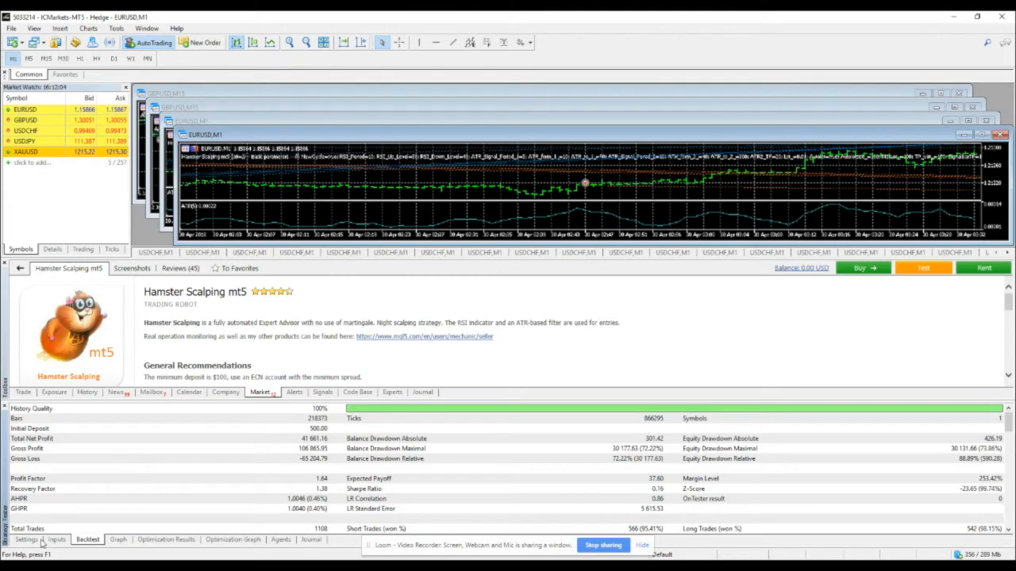
Check the Optimization Results, Inputs, Optimization Graph and Settings tabs, ending on the empty results list
{"action": "left_click", "coordinate": [24, 539]}
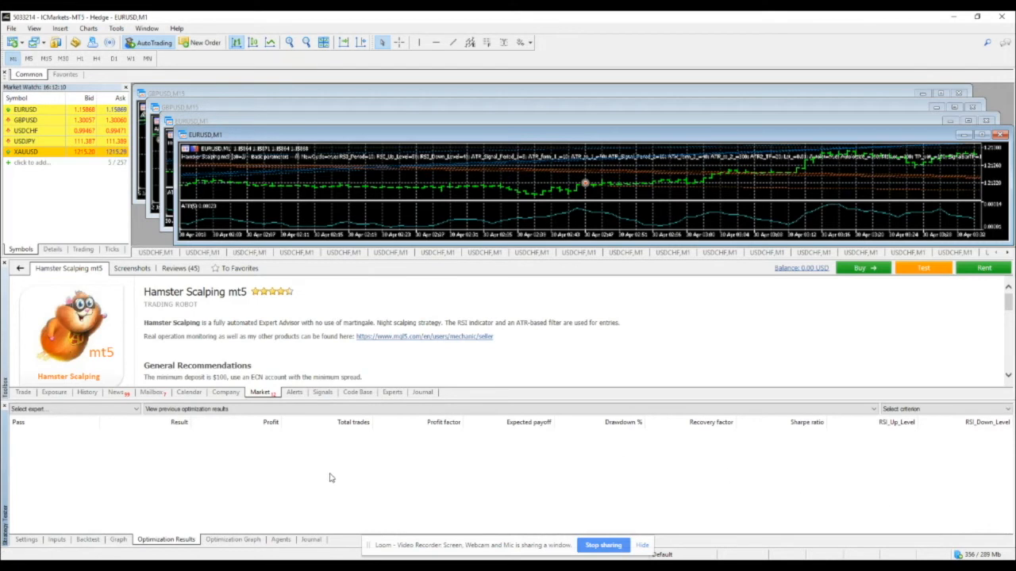
{"action": "left_click", "coordinate": [55, 540]}
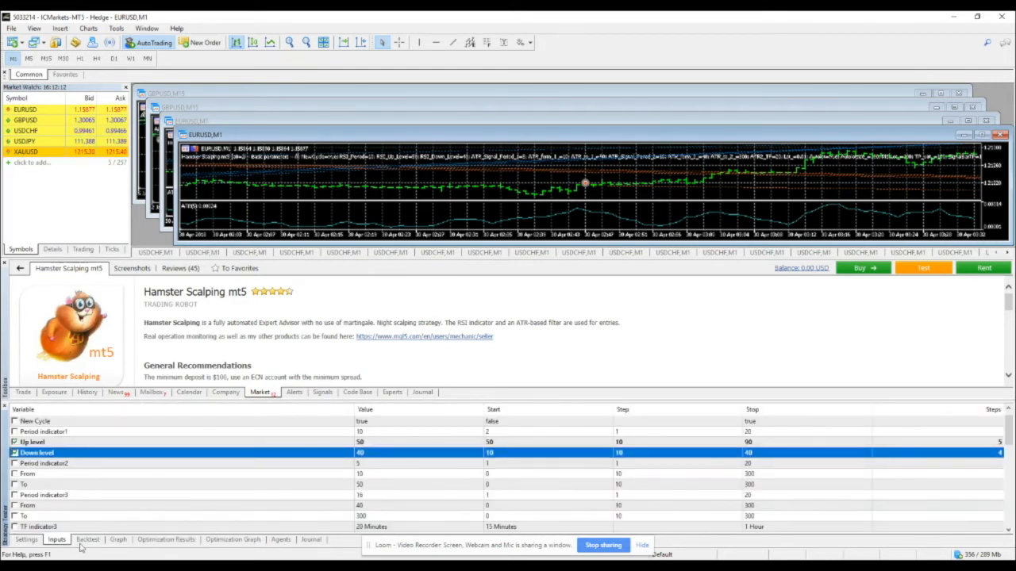
{"action": "left_click", "coordinate": [166, 539]}
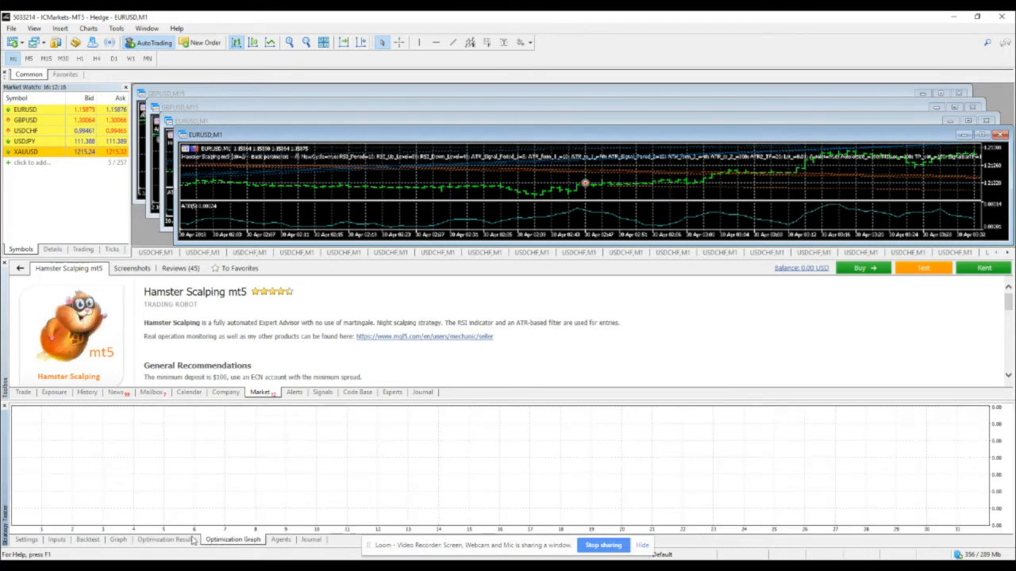
{"action": "left_click", "coordinate": [165, 540]}
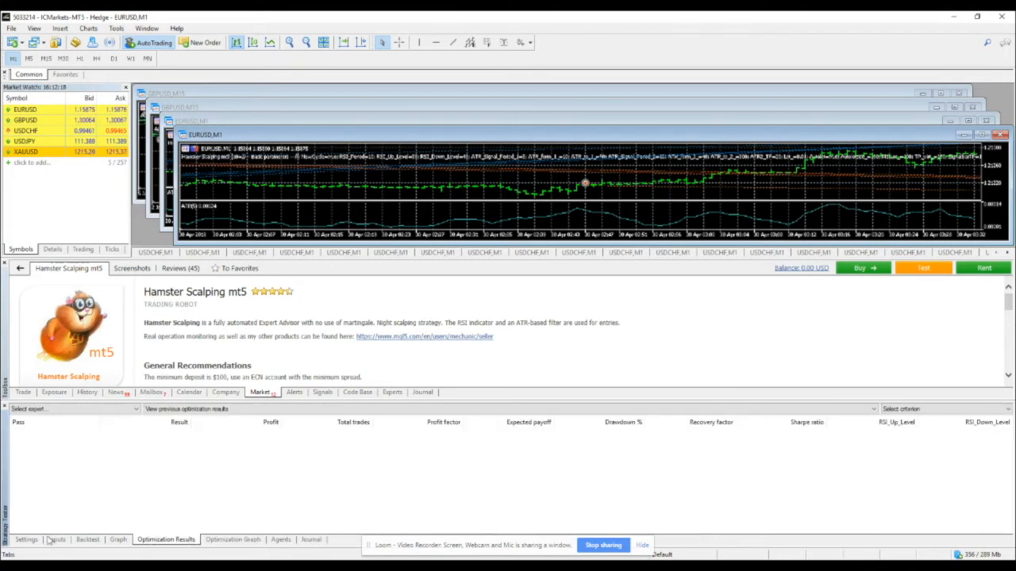
{"action": "left_click", "coordinate": [27, 539]}
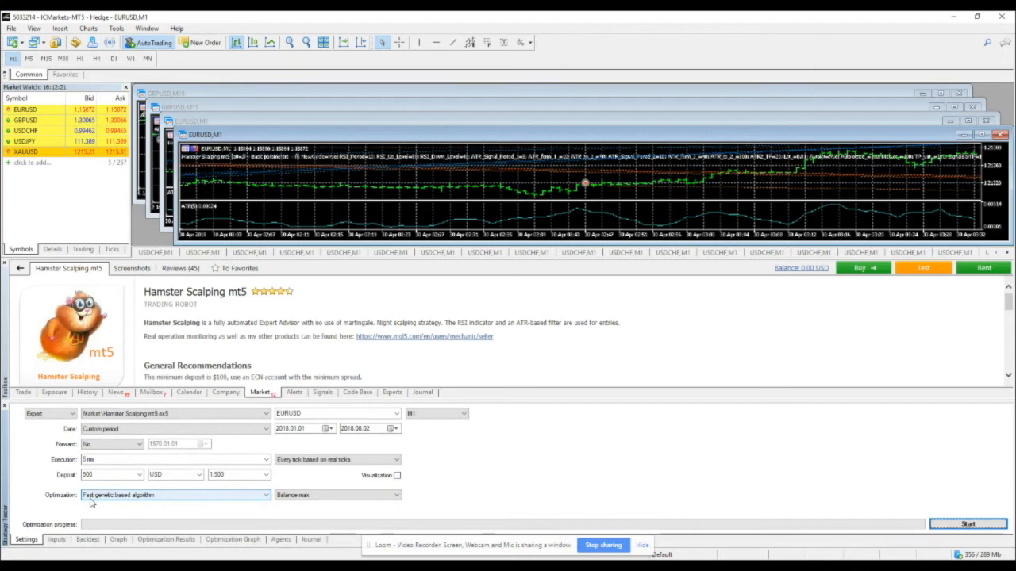
{"action": "left_click", "coordinate": [165, 540]}
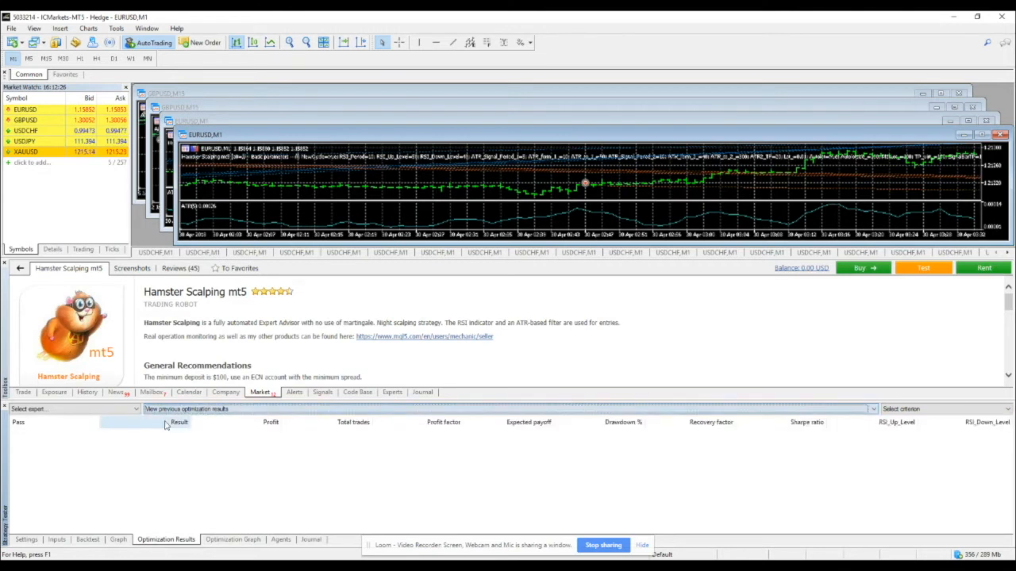
Load the previous optimization's results and launch a single test of the most profitable pass
{"action": "left_click", "coordinate": [873, 409]}
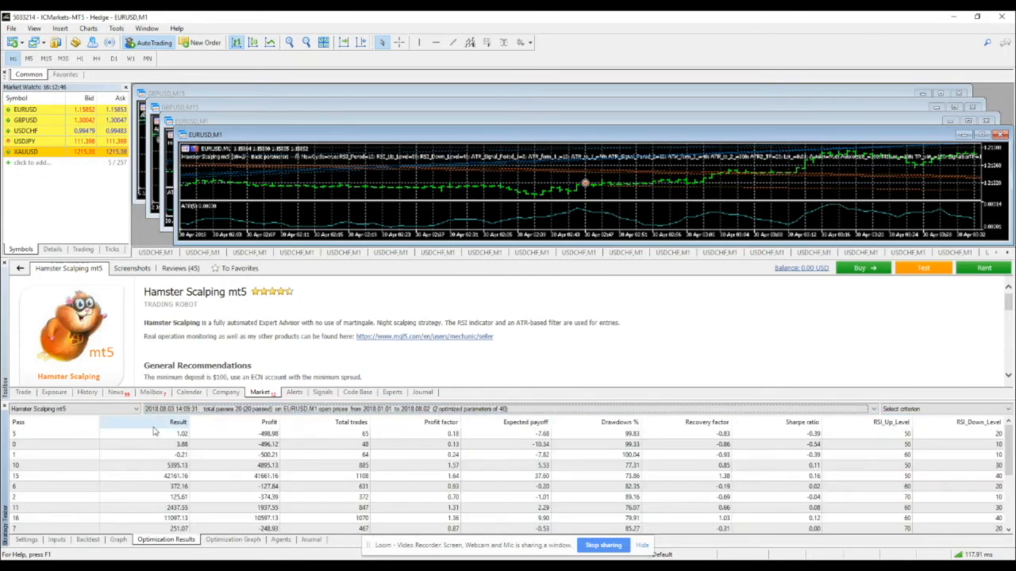
{"action": "left_click", "coordinate": [166, 422]}
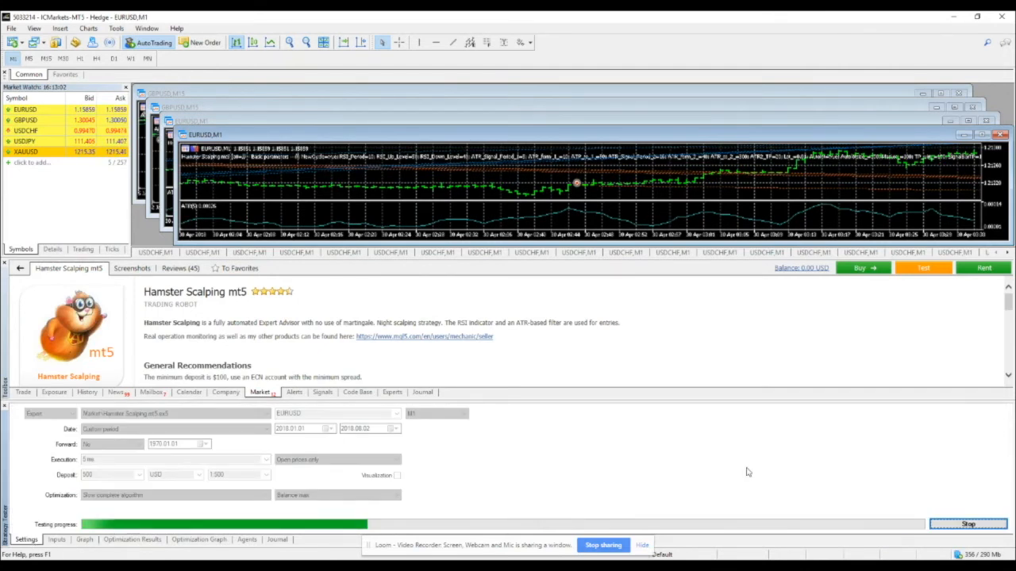
Stop the open-prices test, set modelling to every tick based on real ticks, disable optimization, and start the single test
{"action": "left_click", "coordinate": [968, 524]}
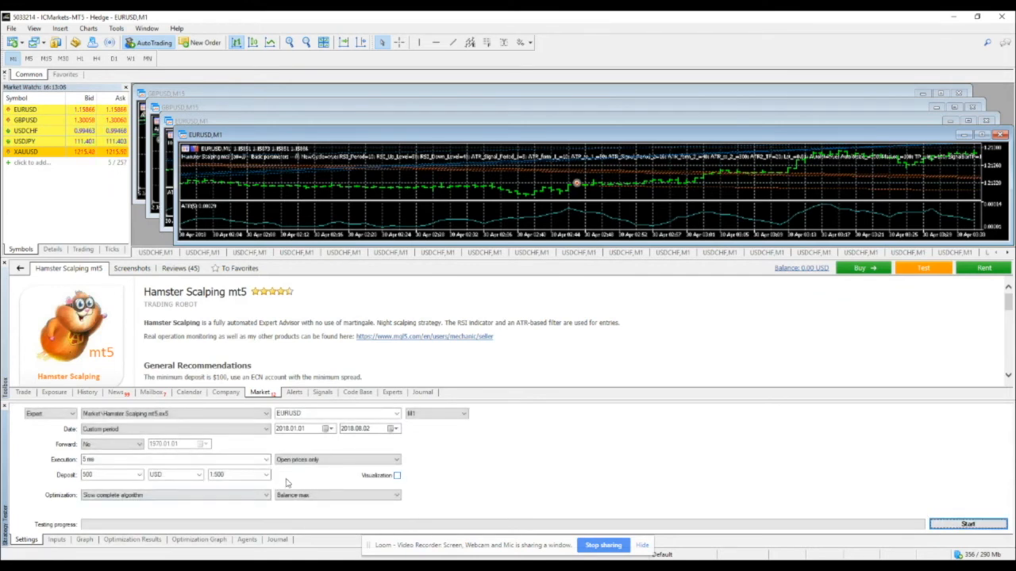
{"action": "left_click", "coordinate": [394, 459]}
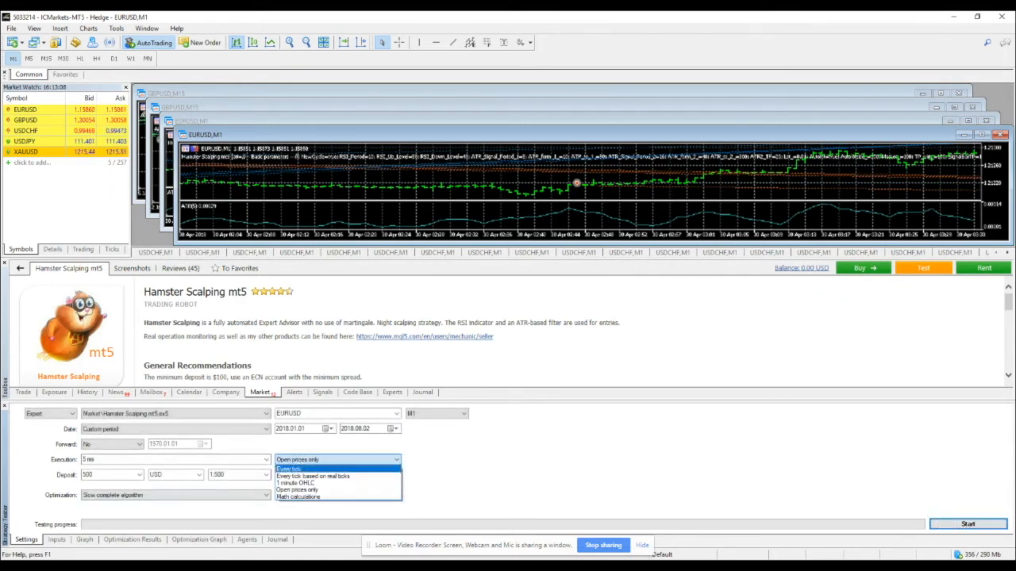
{"action": "left_click", "coordinate": [314, 468]}
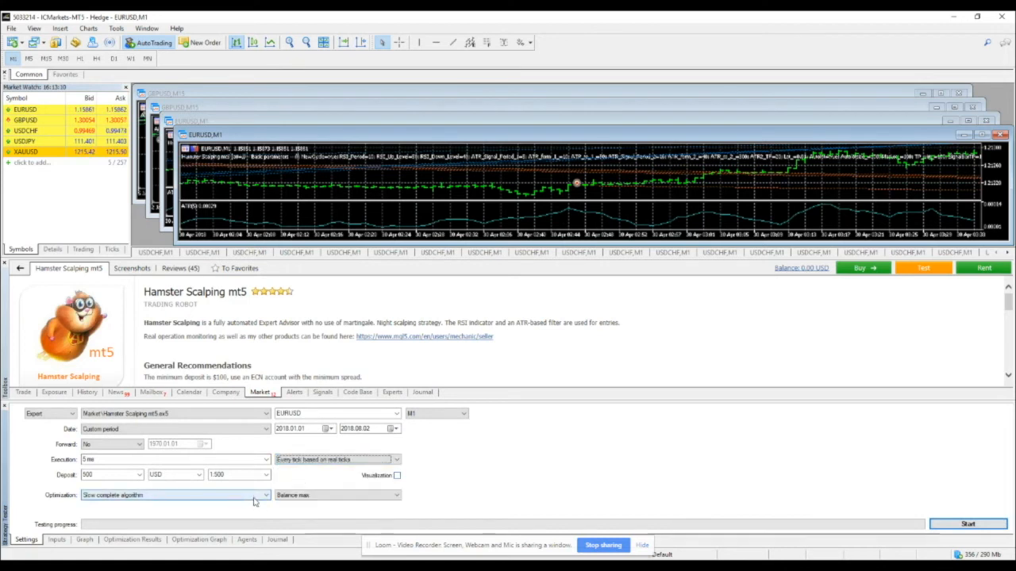
{"action": "left_click", "coordinate": [265, 495]}
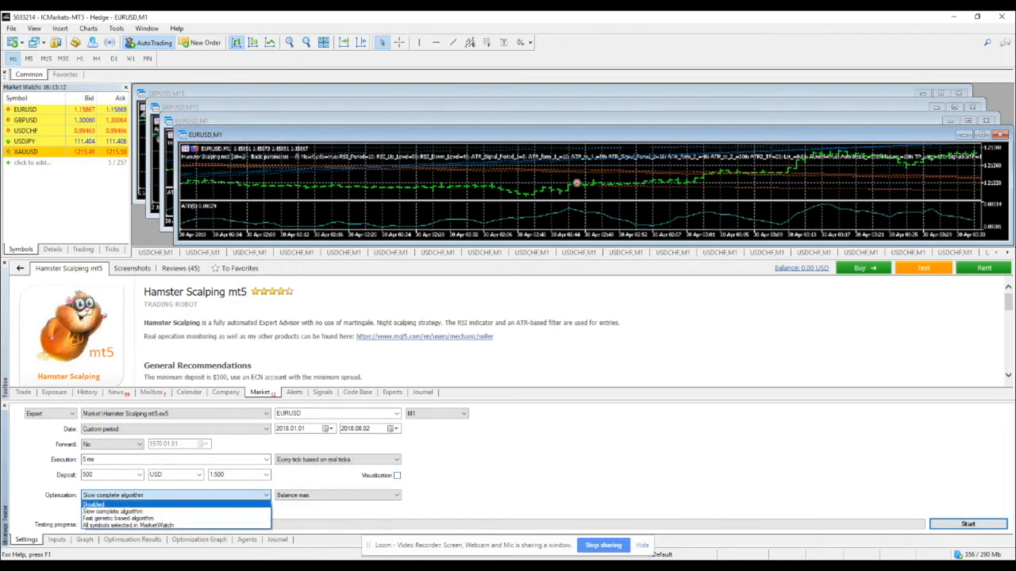
{"action": "left_click", "coordinate": [111, 511]}
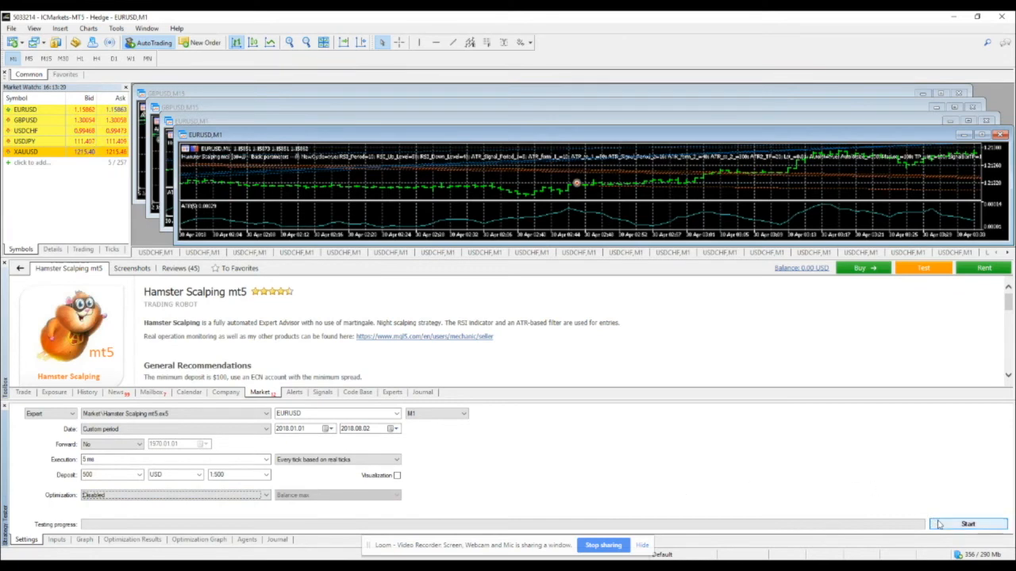
{"action": "left_click", "coordinate": [968, 524]}
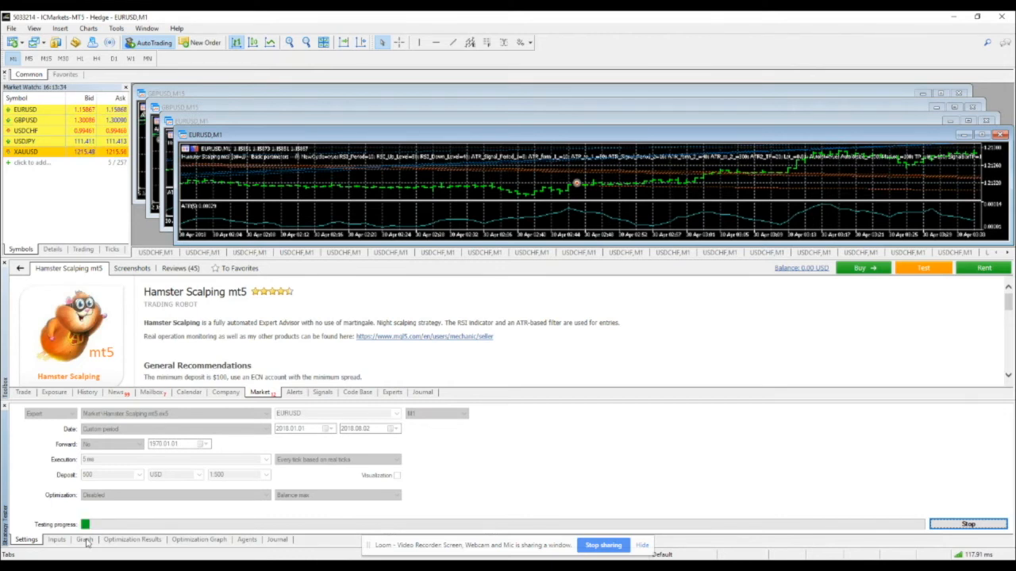
Watch the test finish and view its balance and equity graph climbing to about 42,000 by late July 2018
{"action": "left_click", "coordinate": [84, 540]}
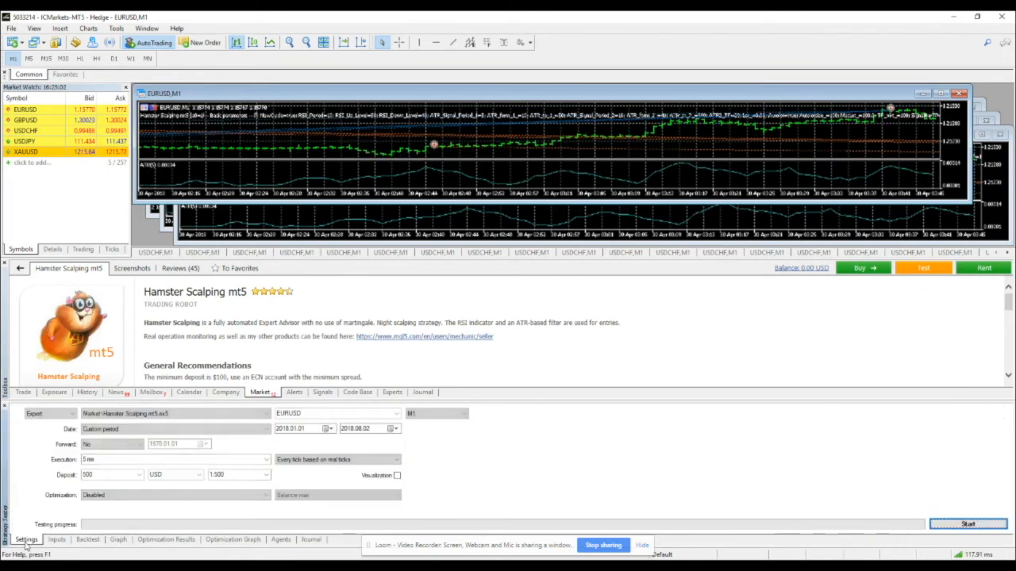
{"action": "left_click", "coordinate": [118, 540]}
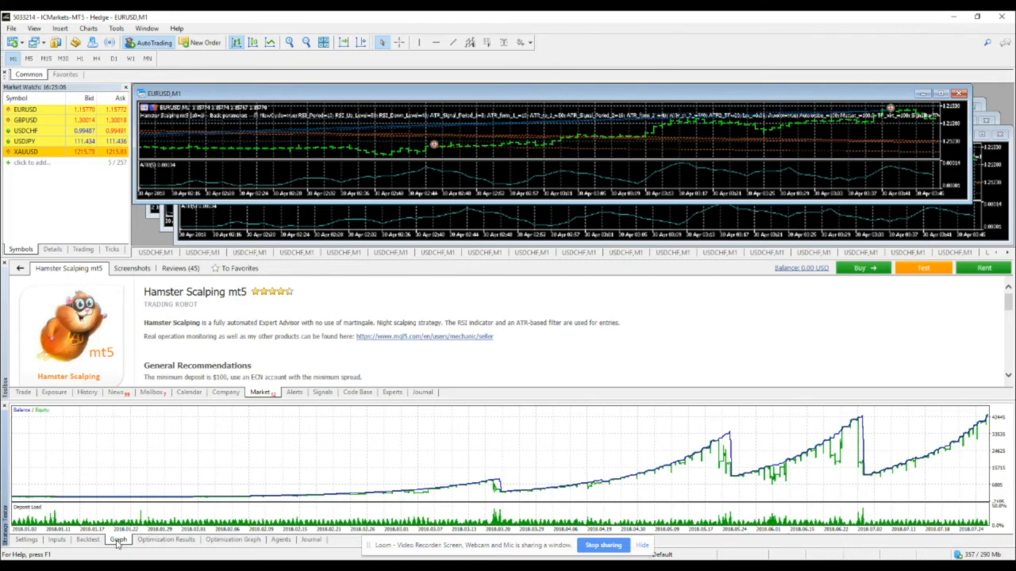
{"action": "mouse_move", "coordinate": [236, 460]}
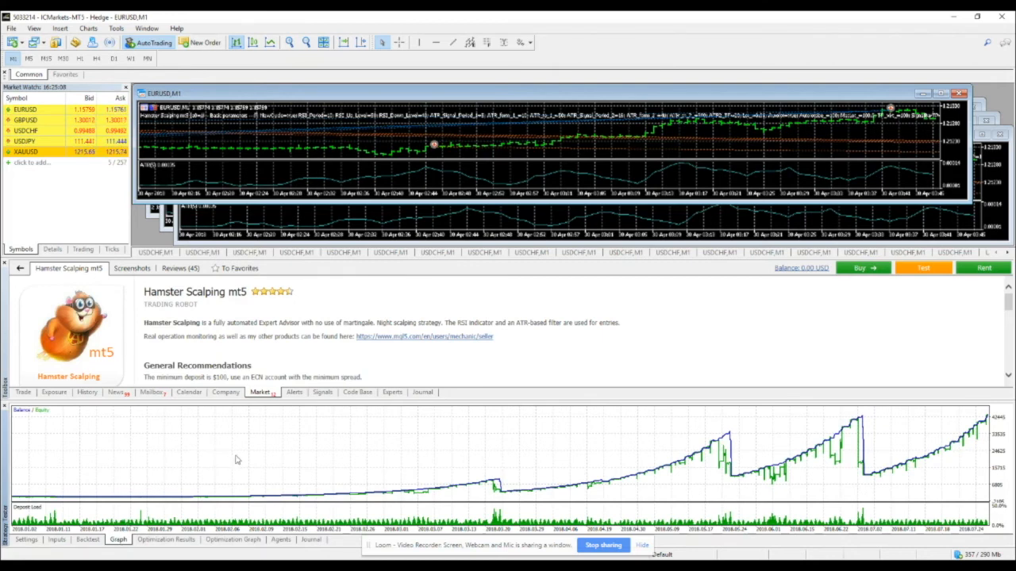